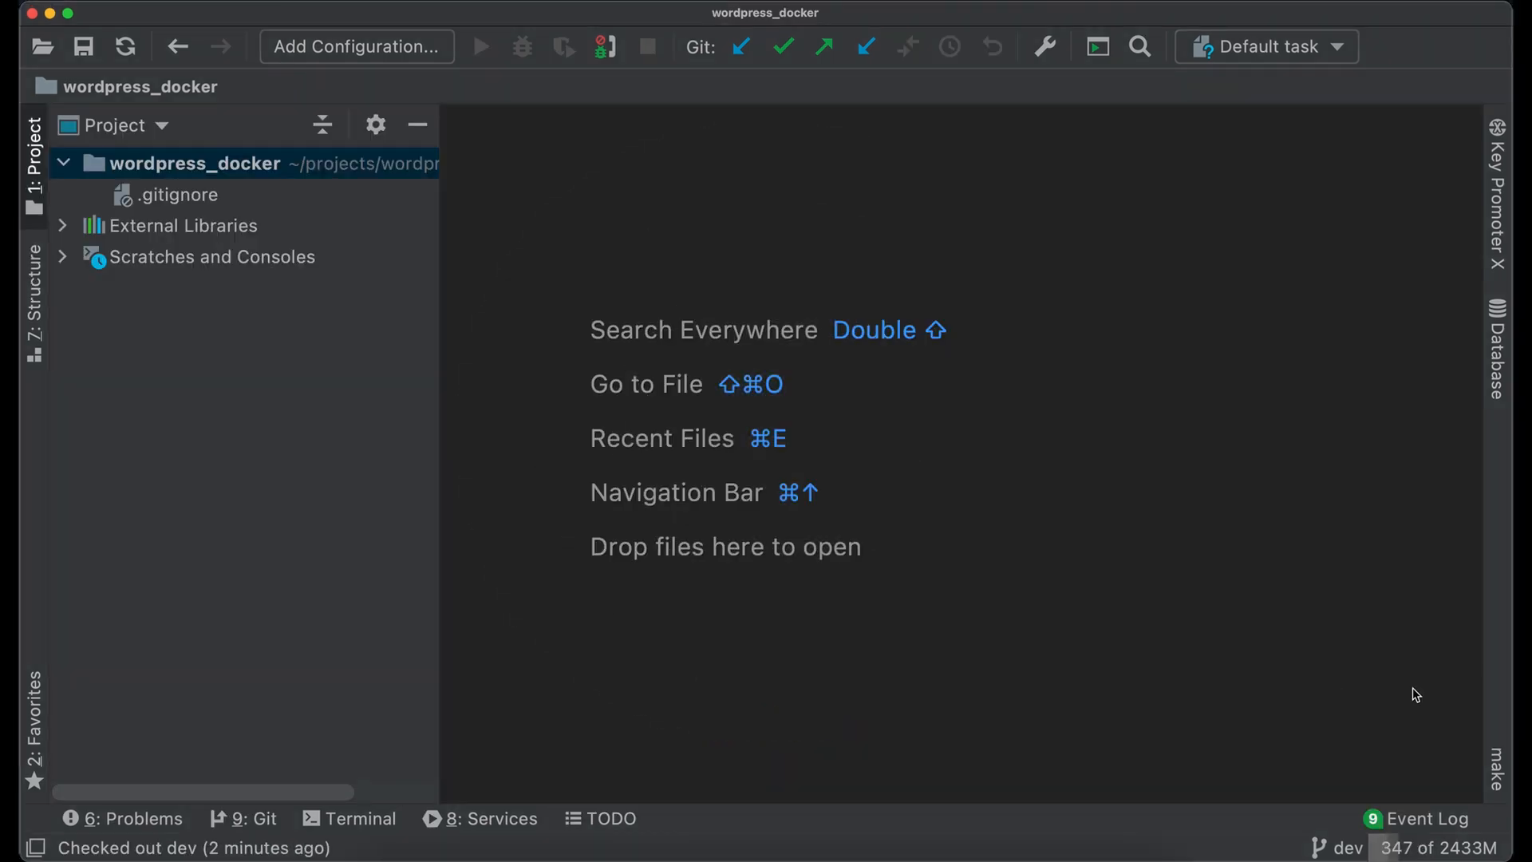
Create docker-compose.yml at the wordpress_docker root, add it to Git, and declare version '3.8'.
left_click(196, 163)
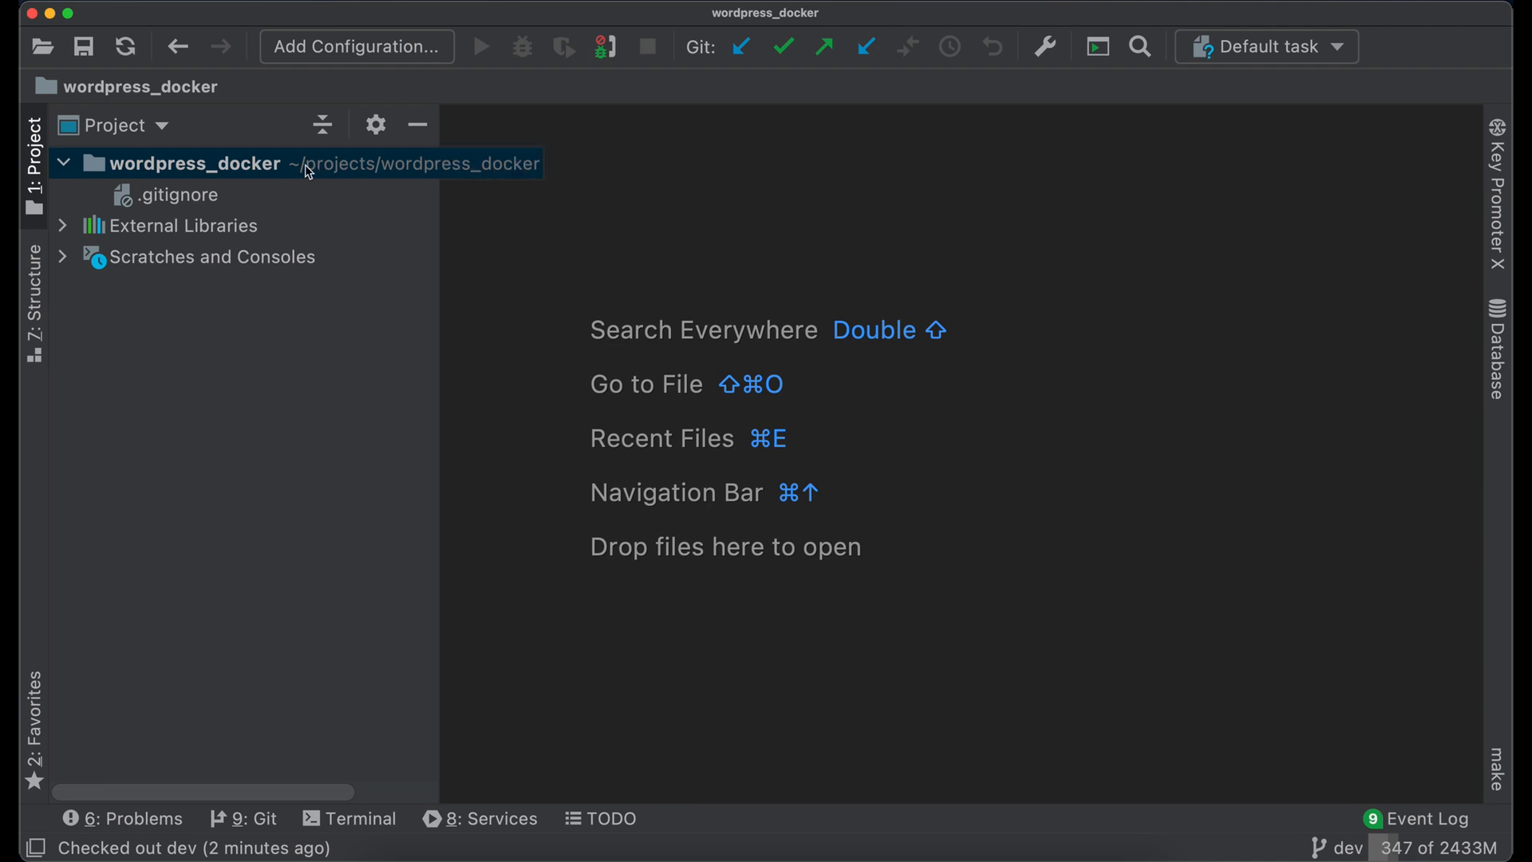
type("docker-co")
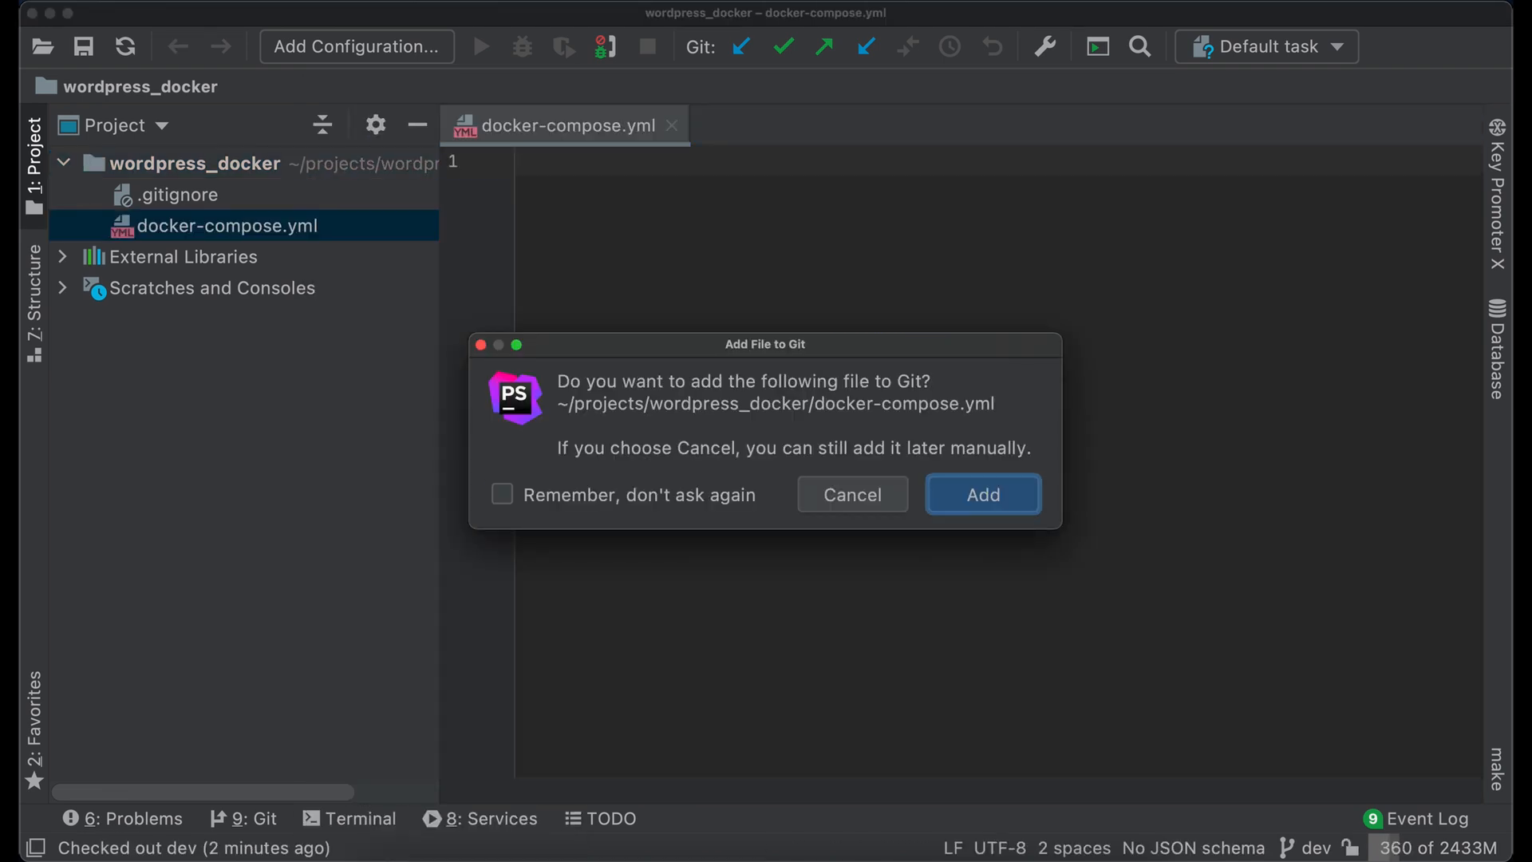
left_click(982, 493)
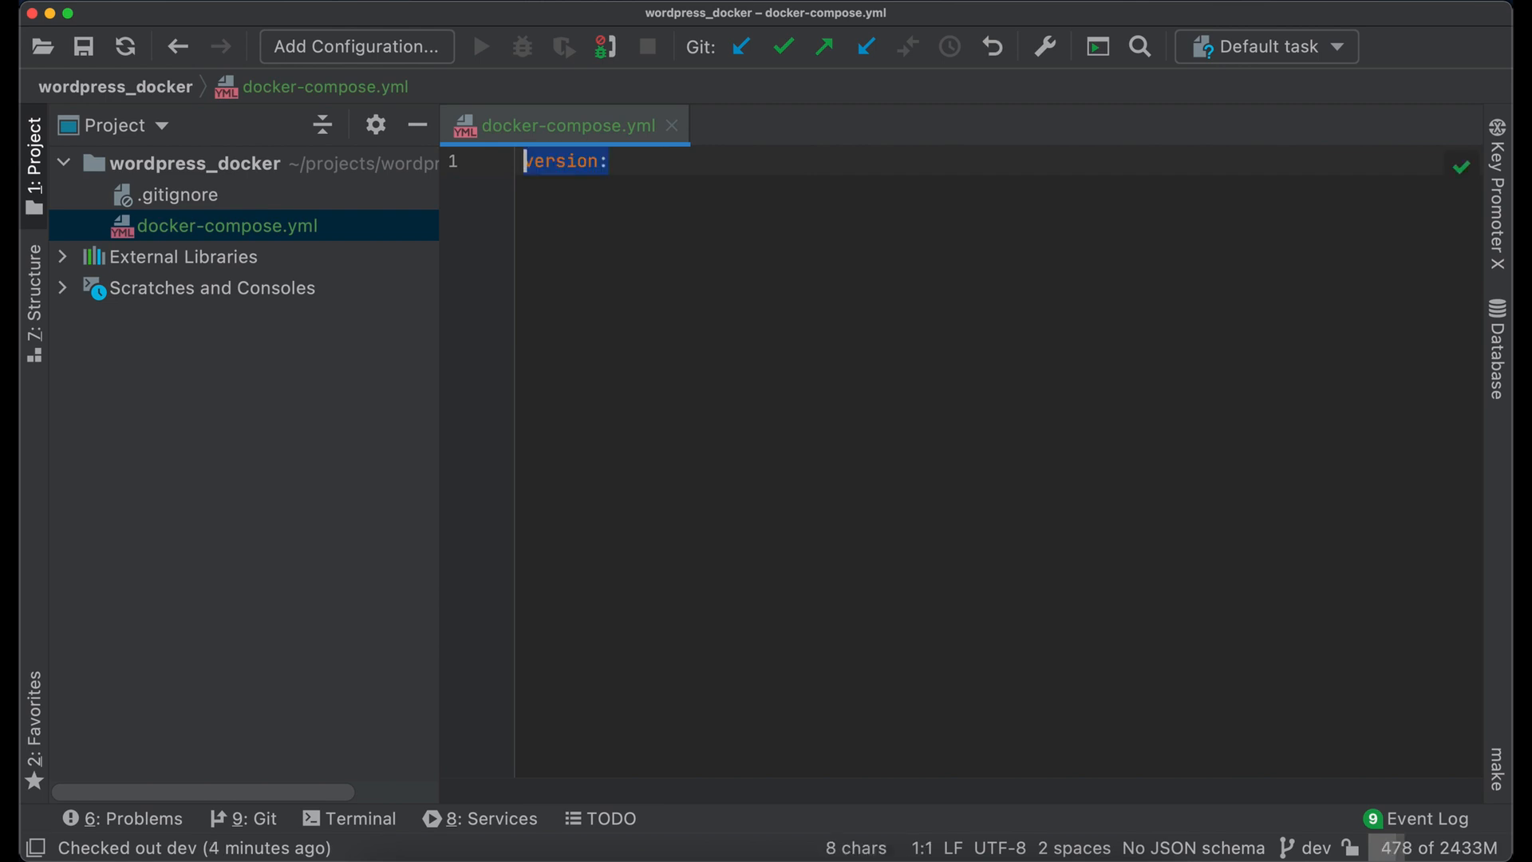
type("'3.8'")
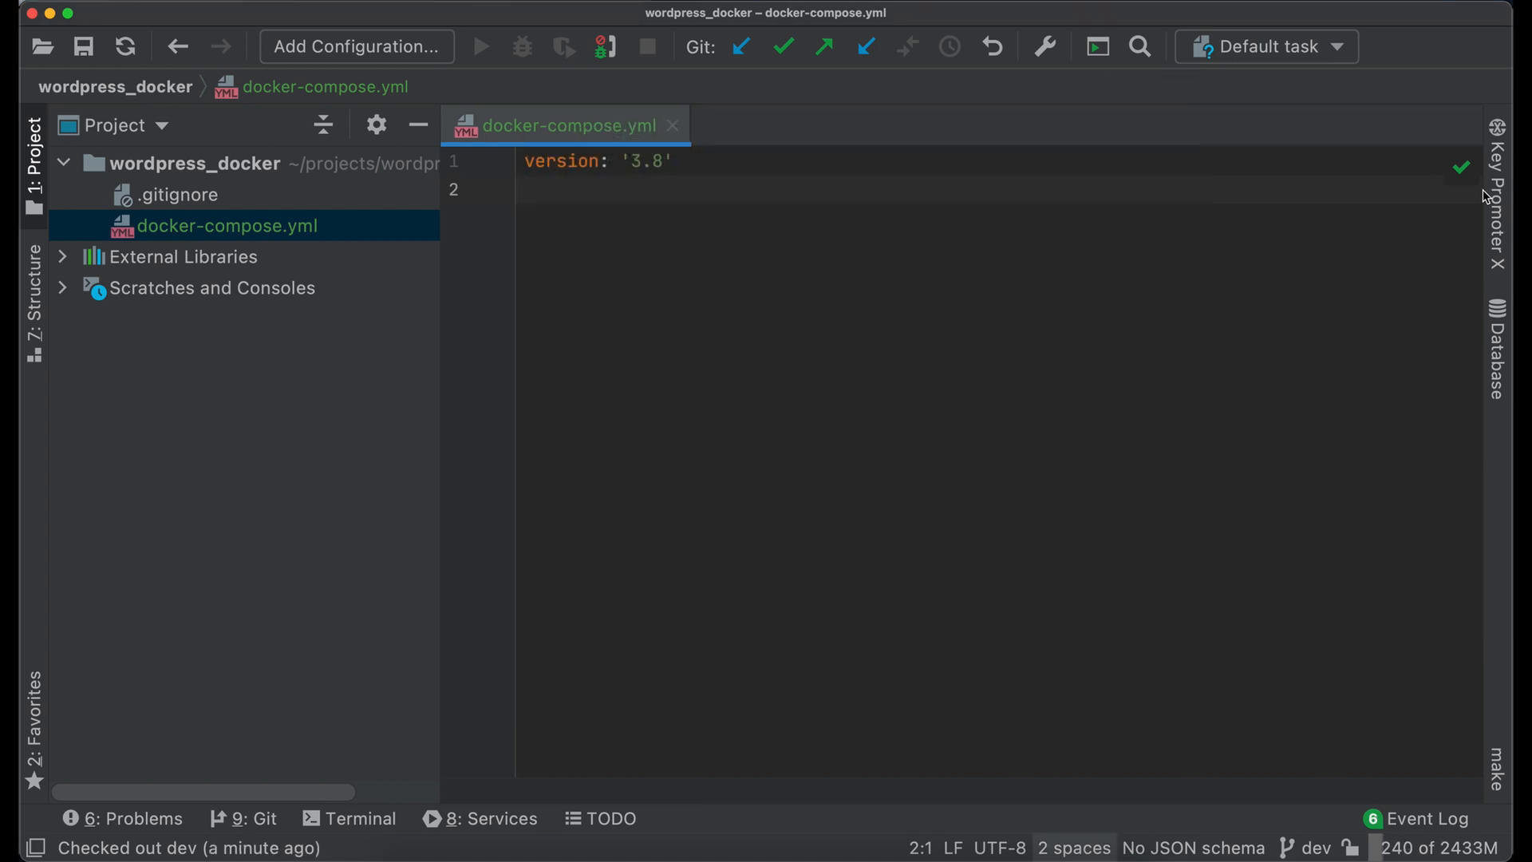
type("services:")
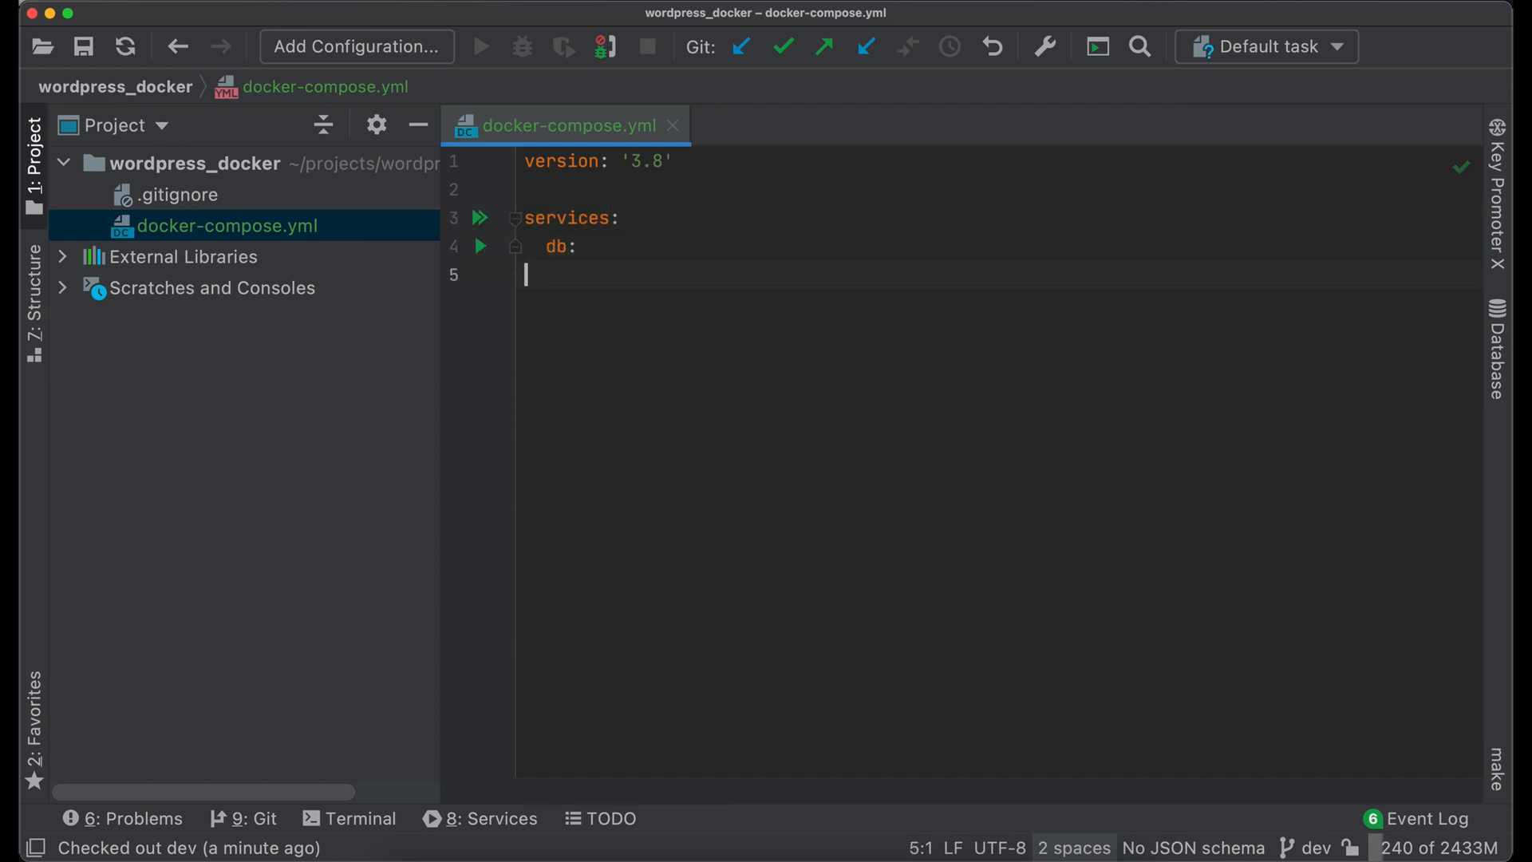
type("image: mysql:5.7")
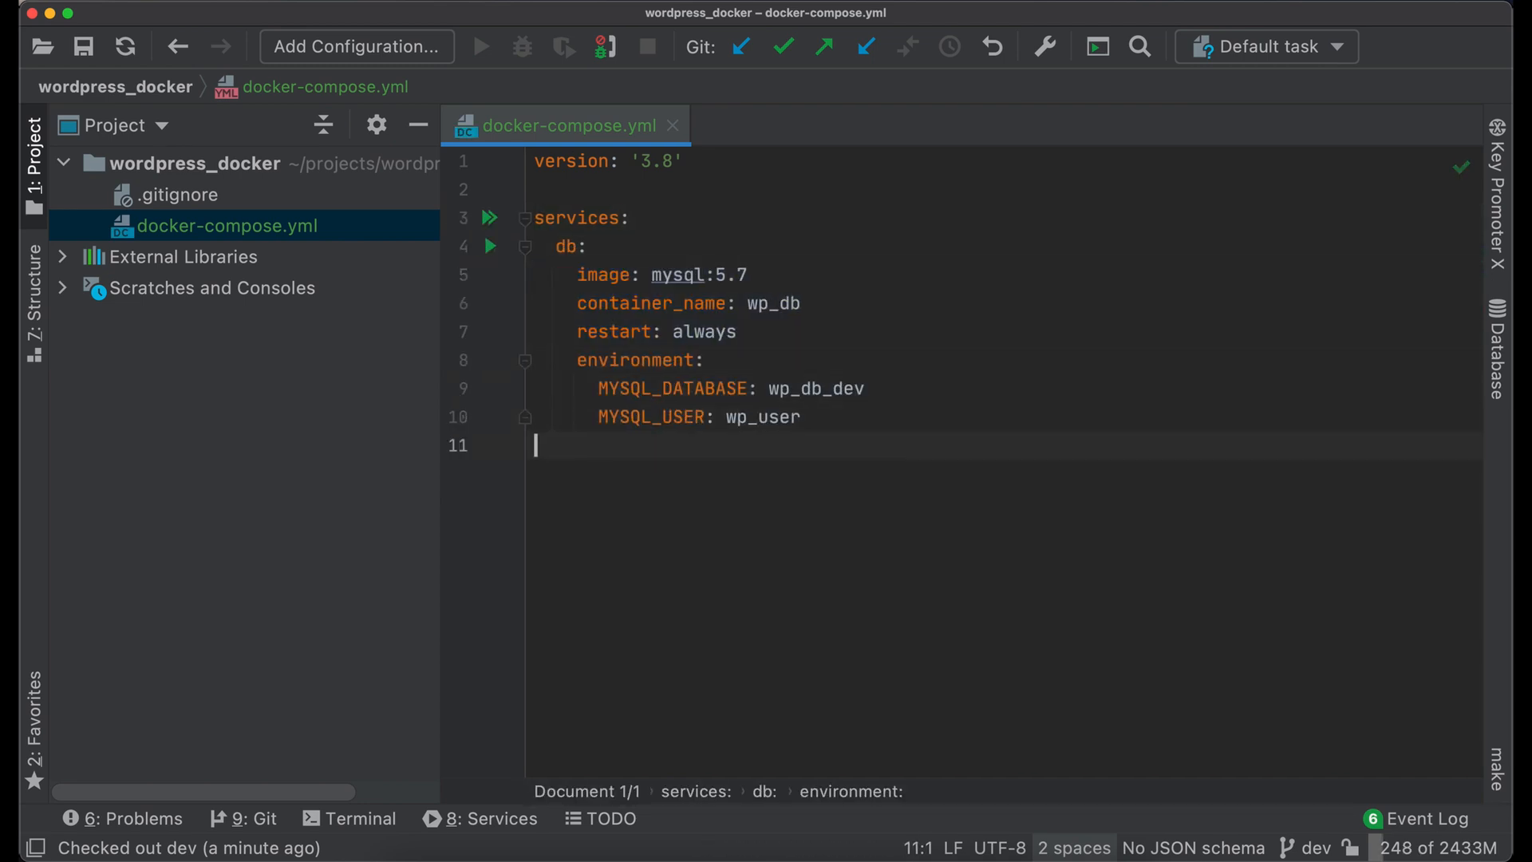
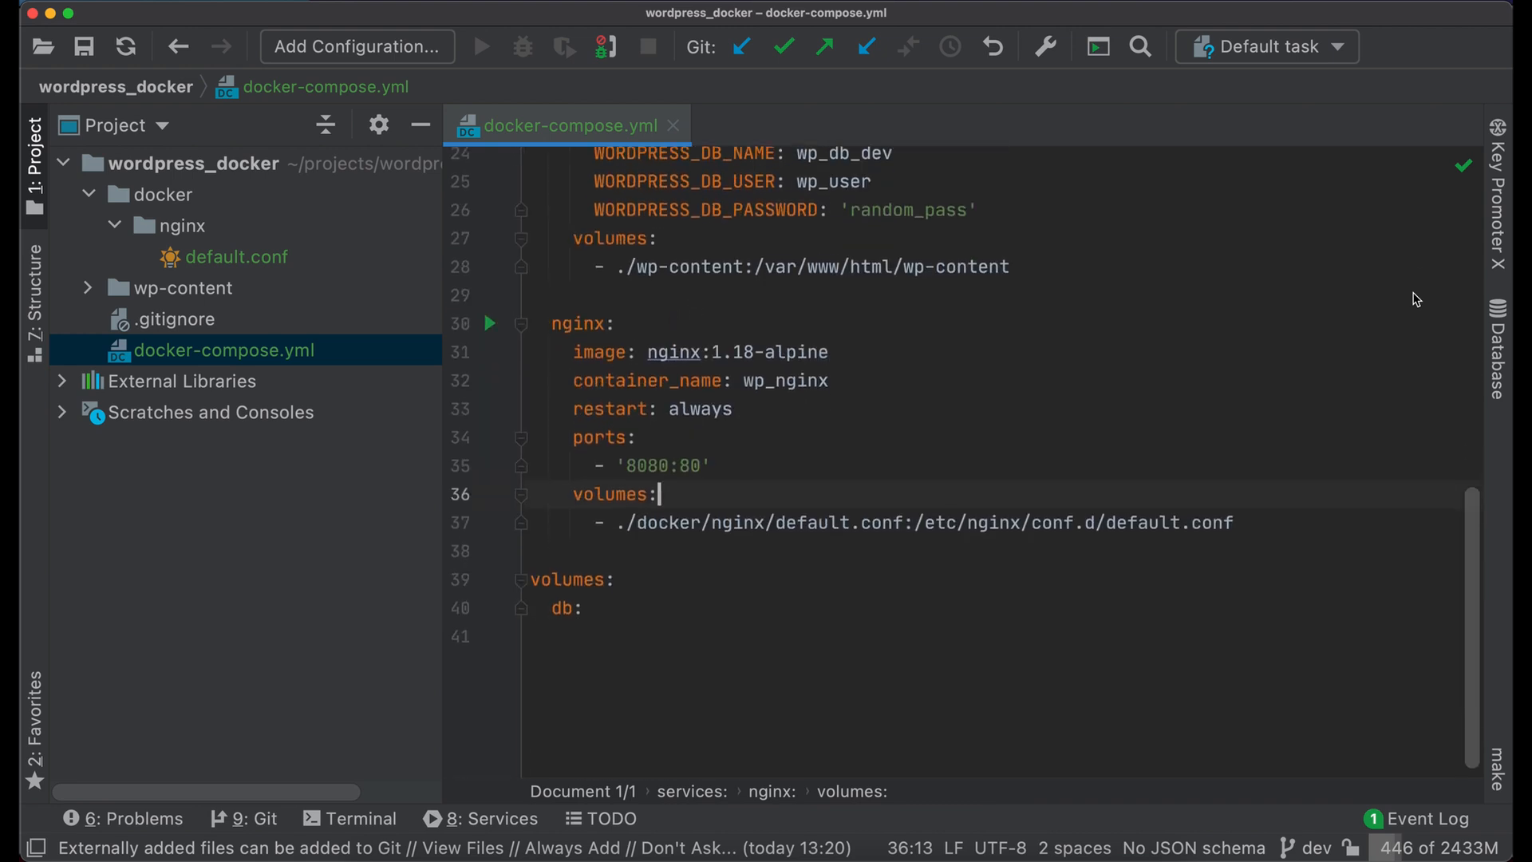
Mount wp:/var/www/html in wordpress and read-only in nginx, with wordpress depending on db and smtp.
scroll("down", 3)
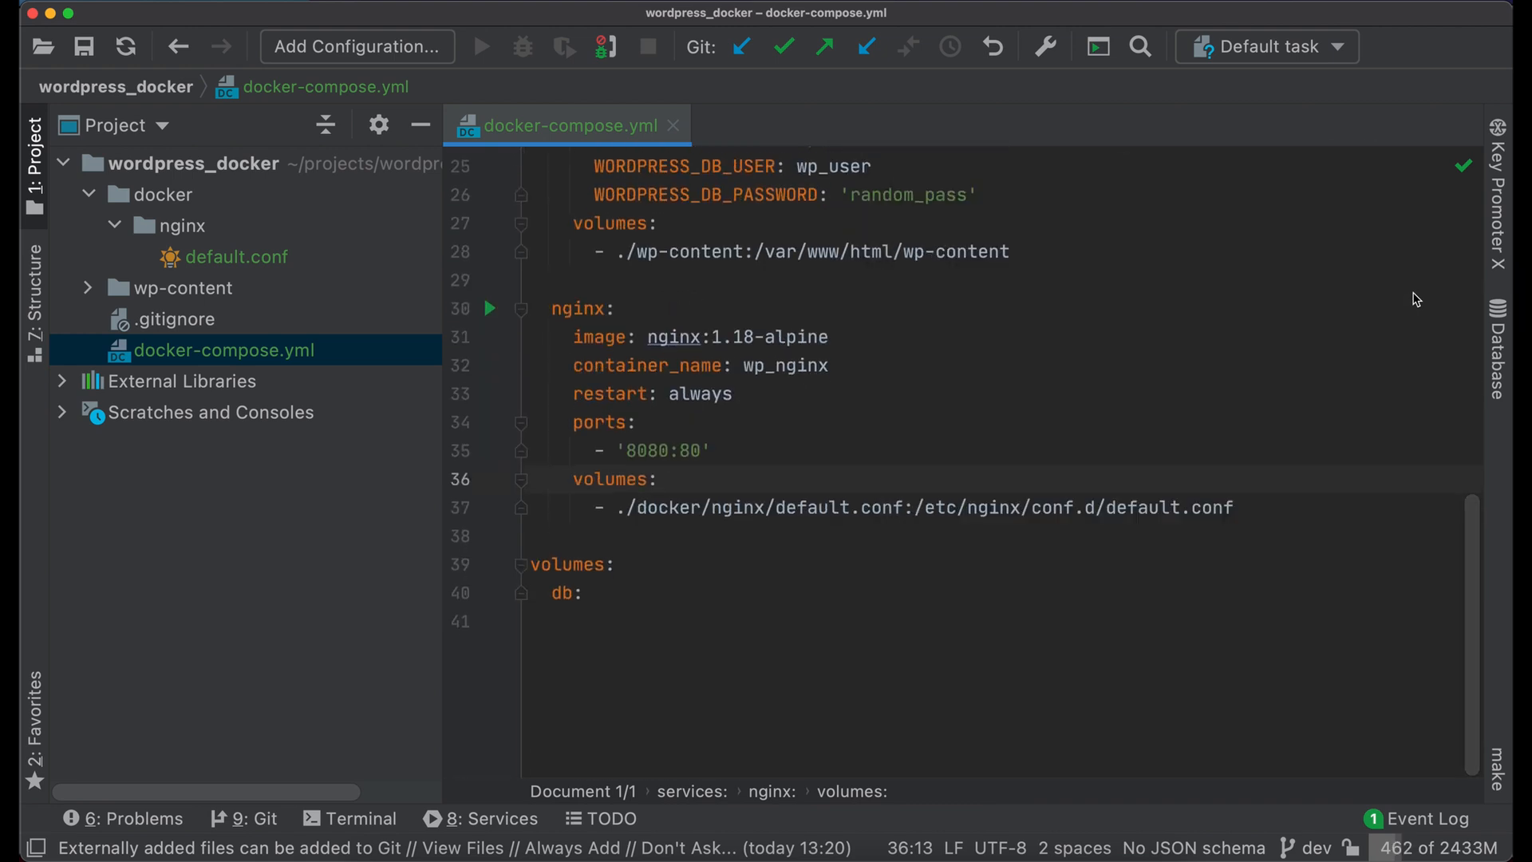
left_click(662, 222)
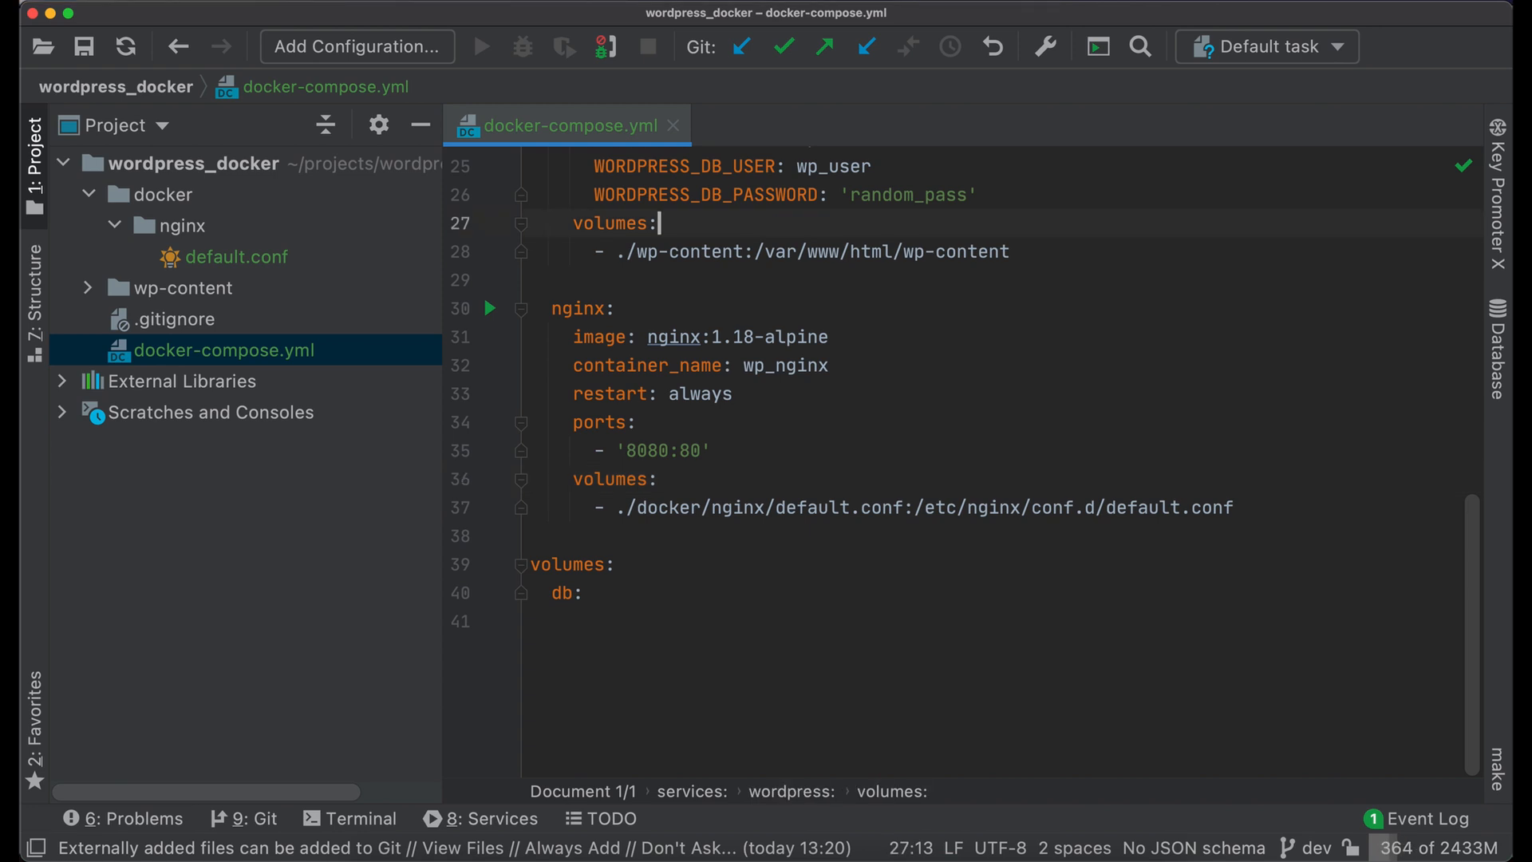
type("- wp:/var/www/html")
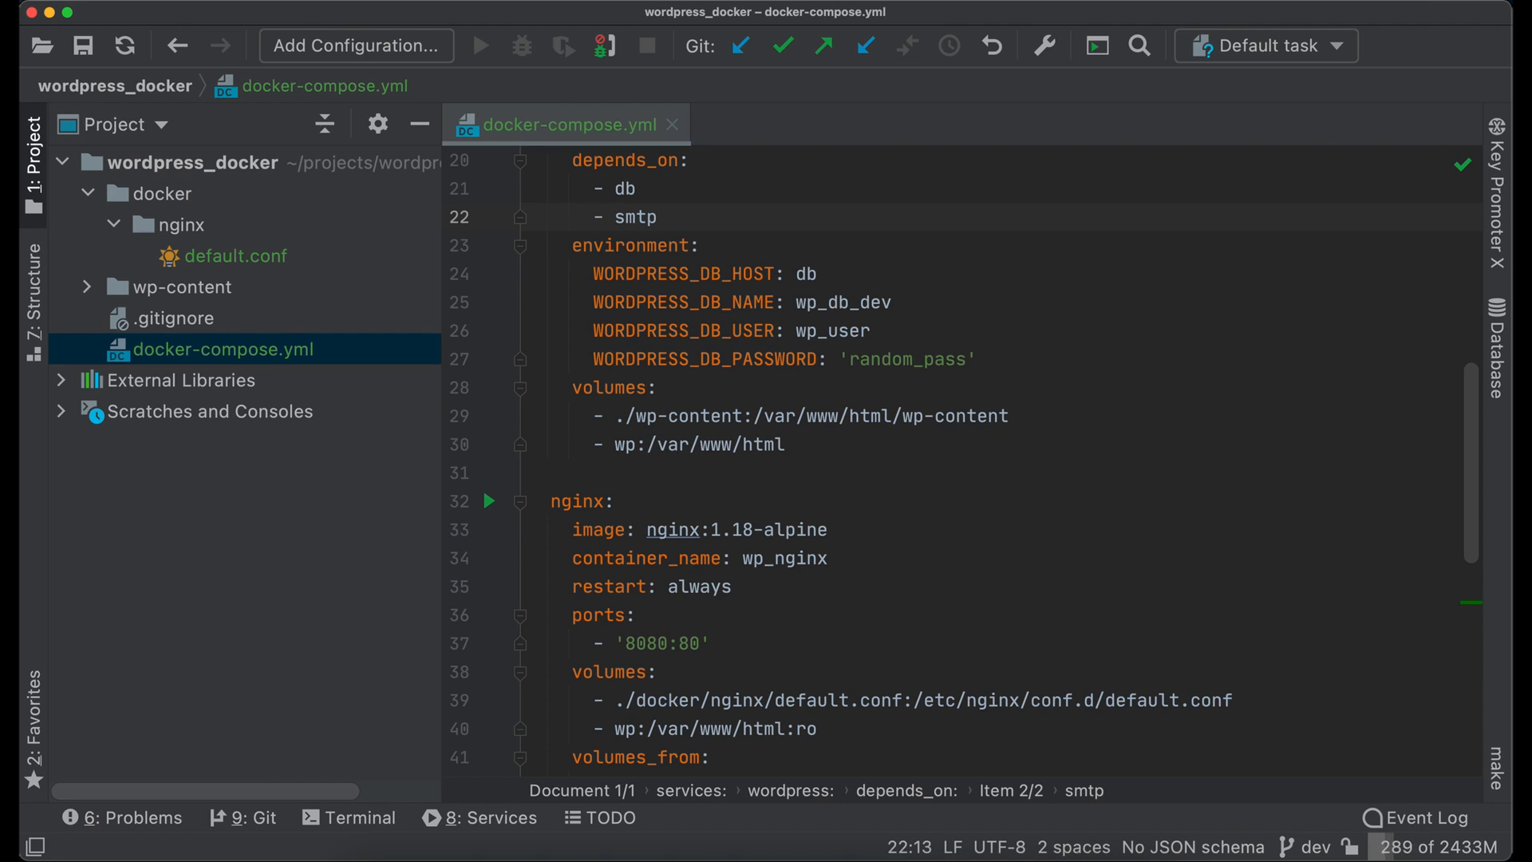
Copy the compose file as docker-compose_prod.yml in Git with database wp_db, and add an empty docker/Dockerfile.
right_click(228, 349)
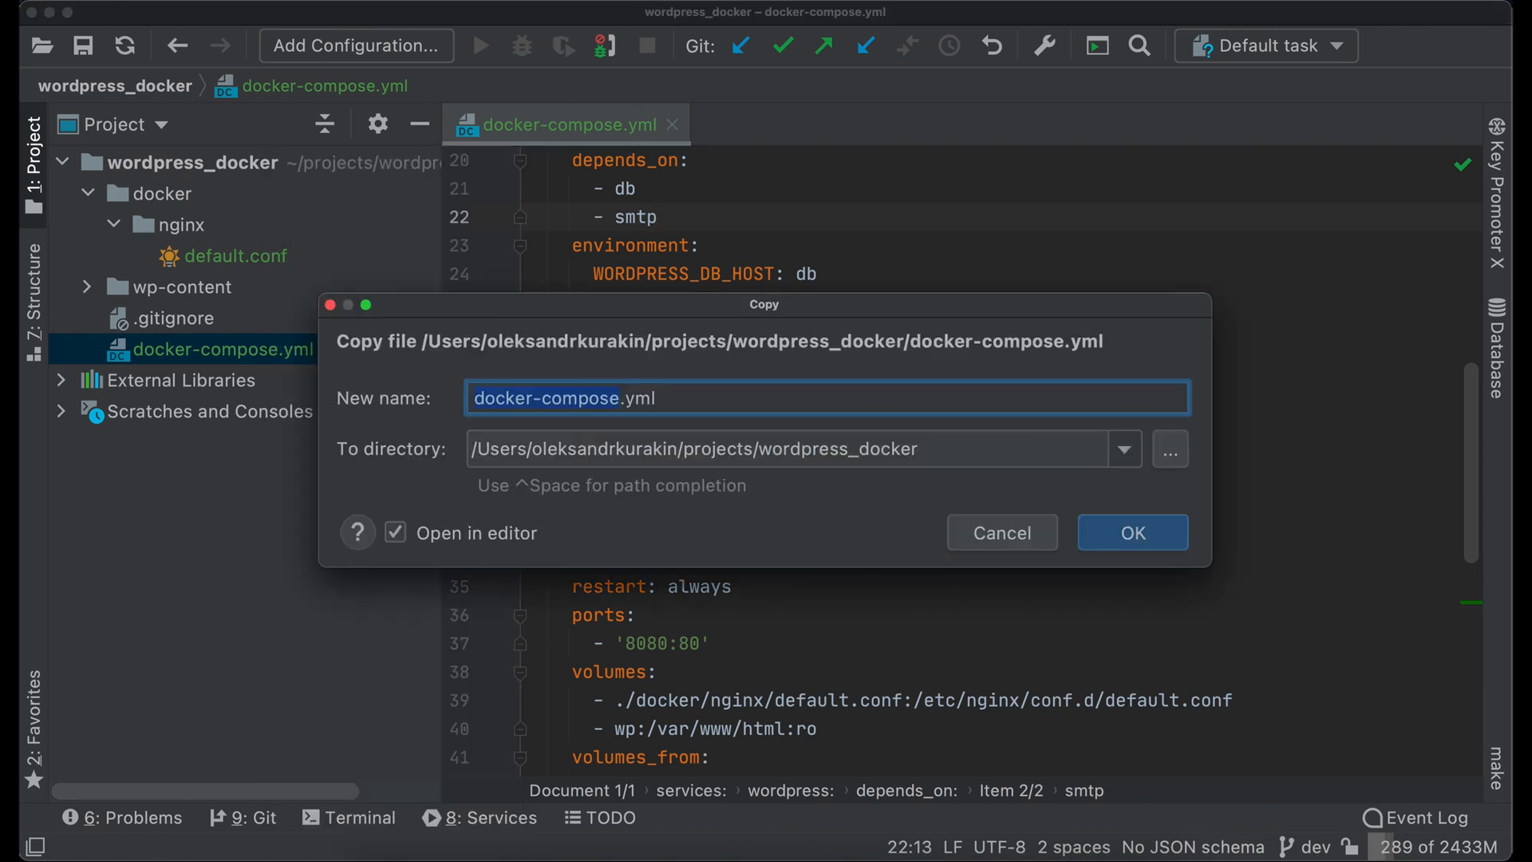
left_click(1131, 532)
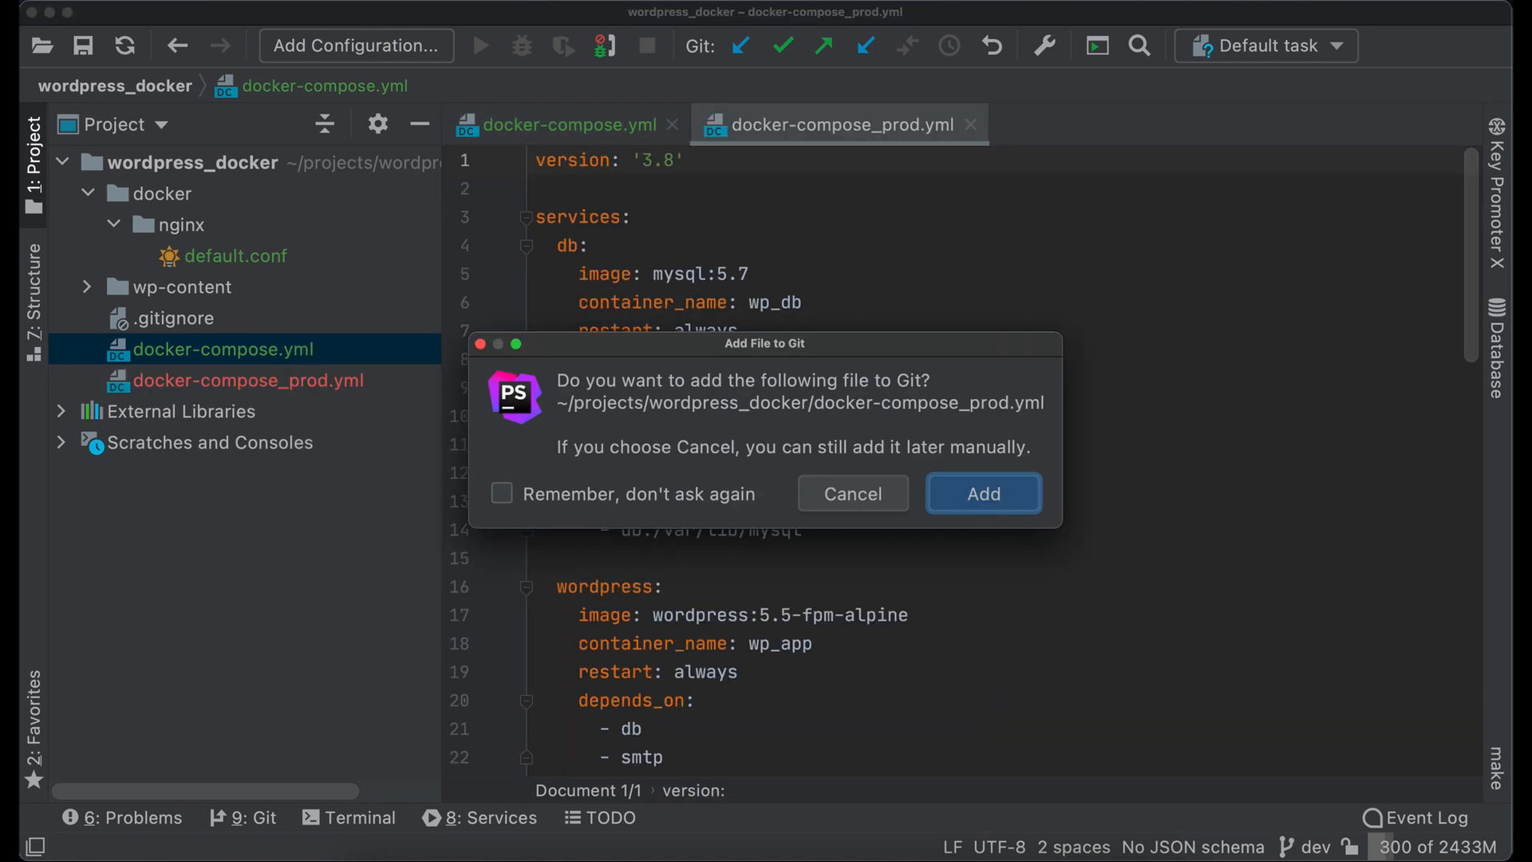
left_click(982, 493)
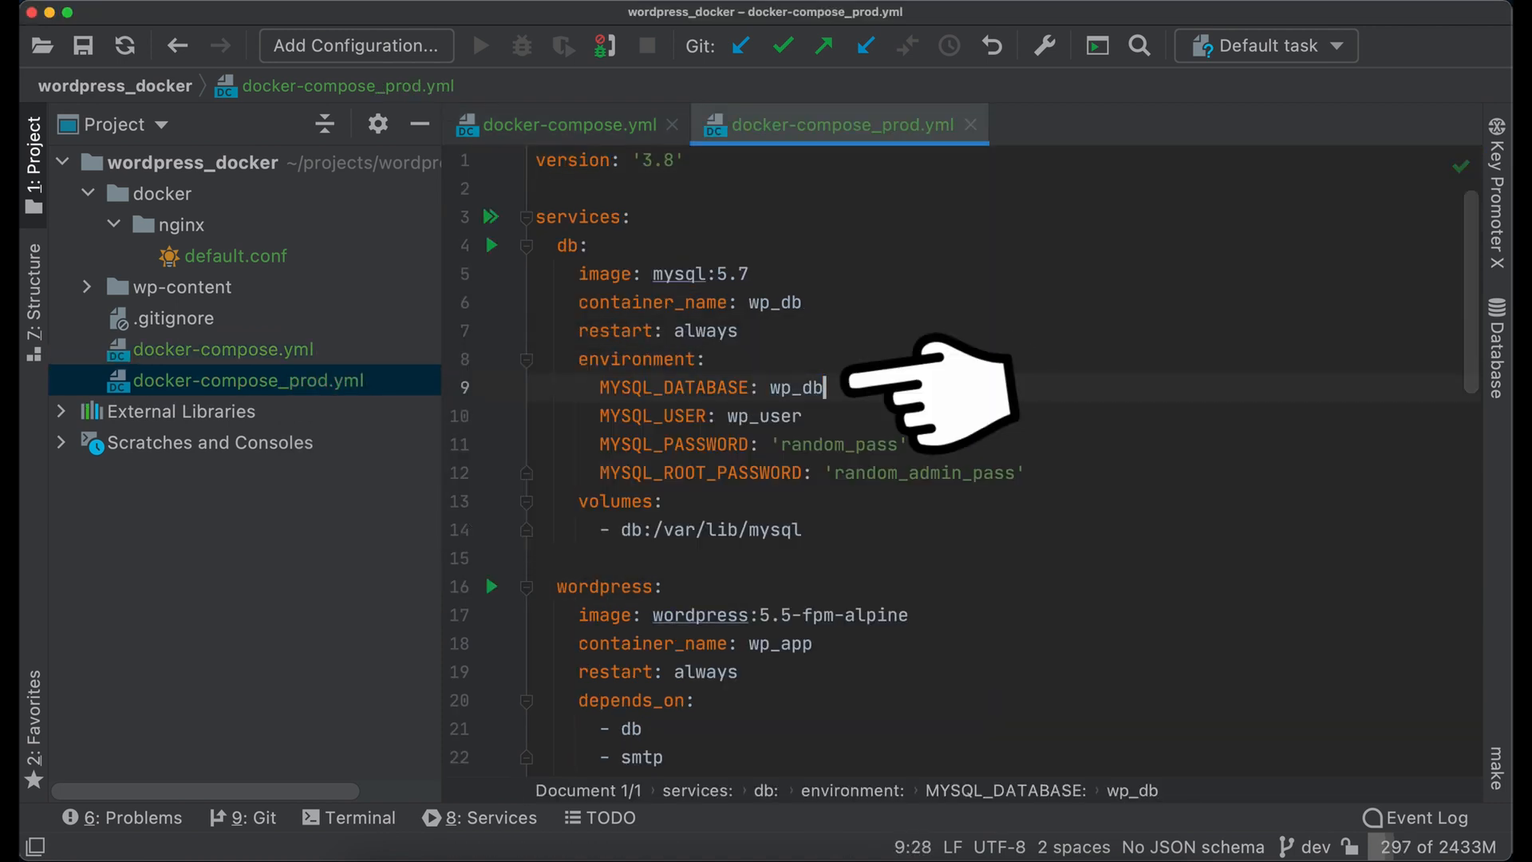
type("./db-data")
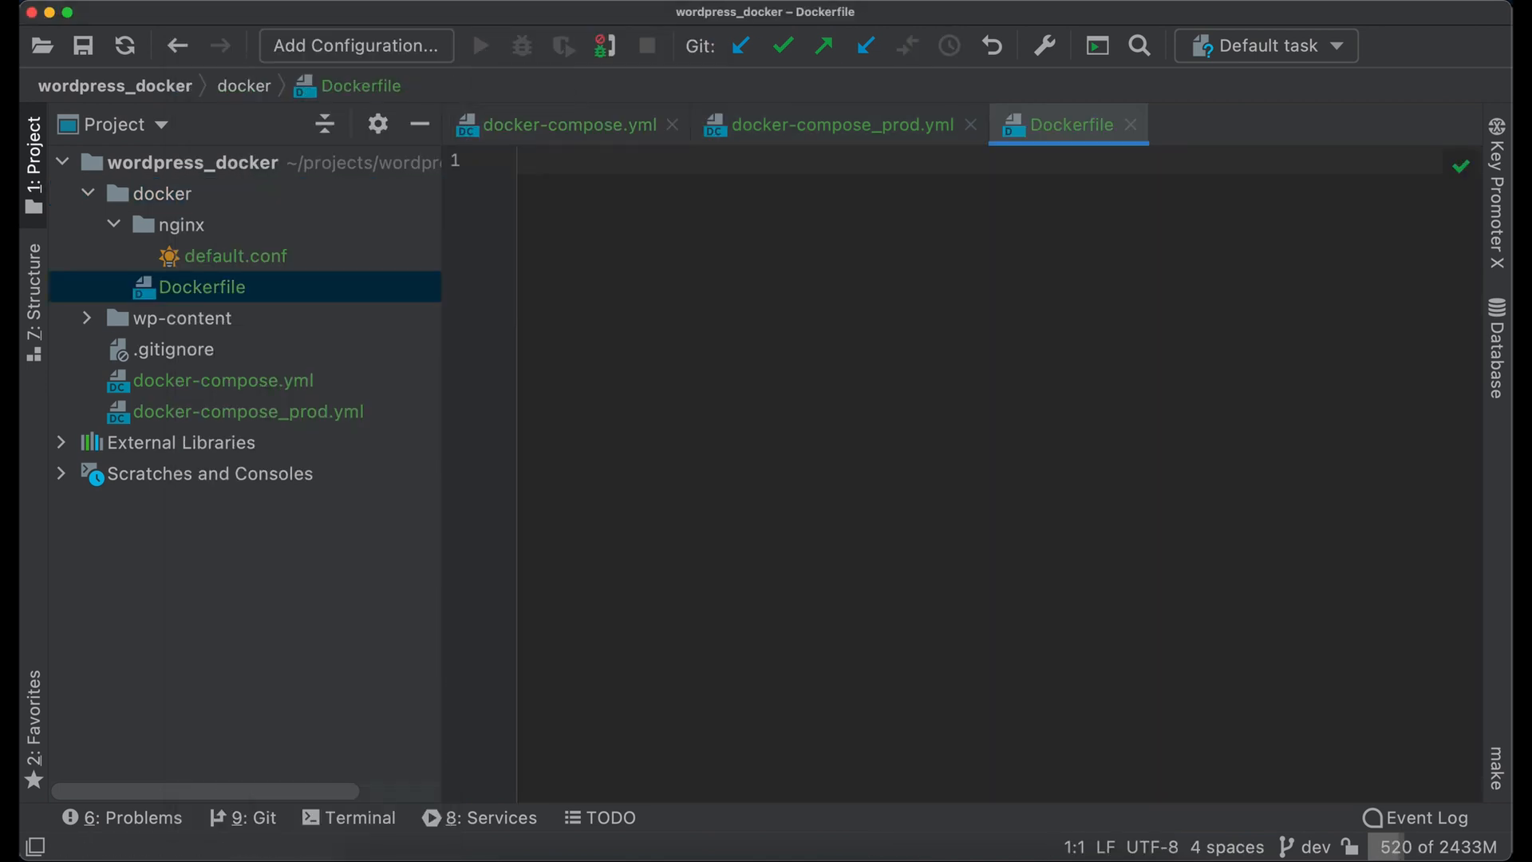
Write FROM wordpress:5.5-fpm-alpine, COPY wp-content, chmod 755 and chown lines, and VOLUME /var/www/html.
type("FROM wordpress:5.5-fpm-alpine")
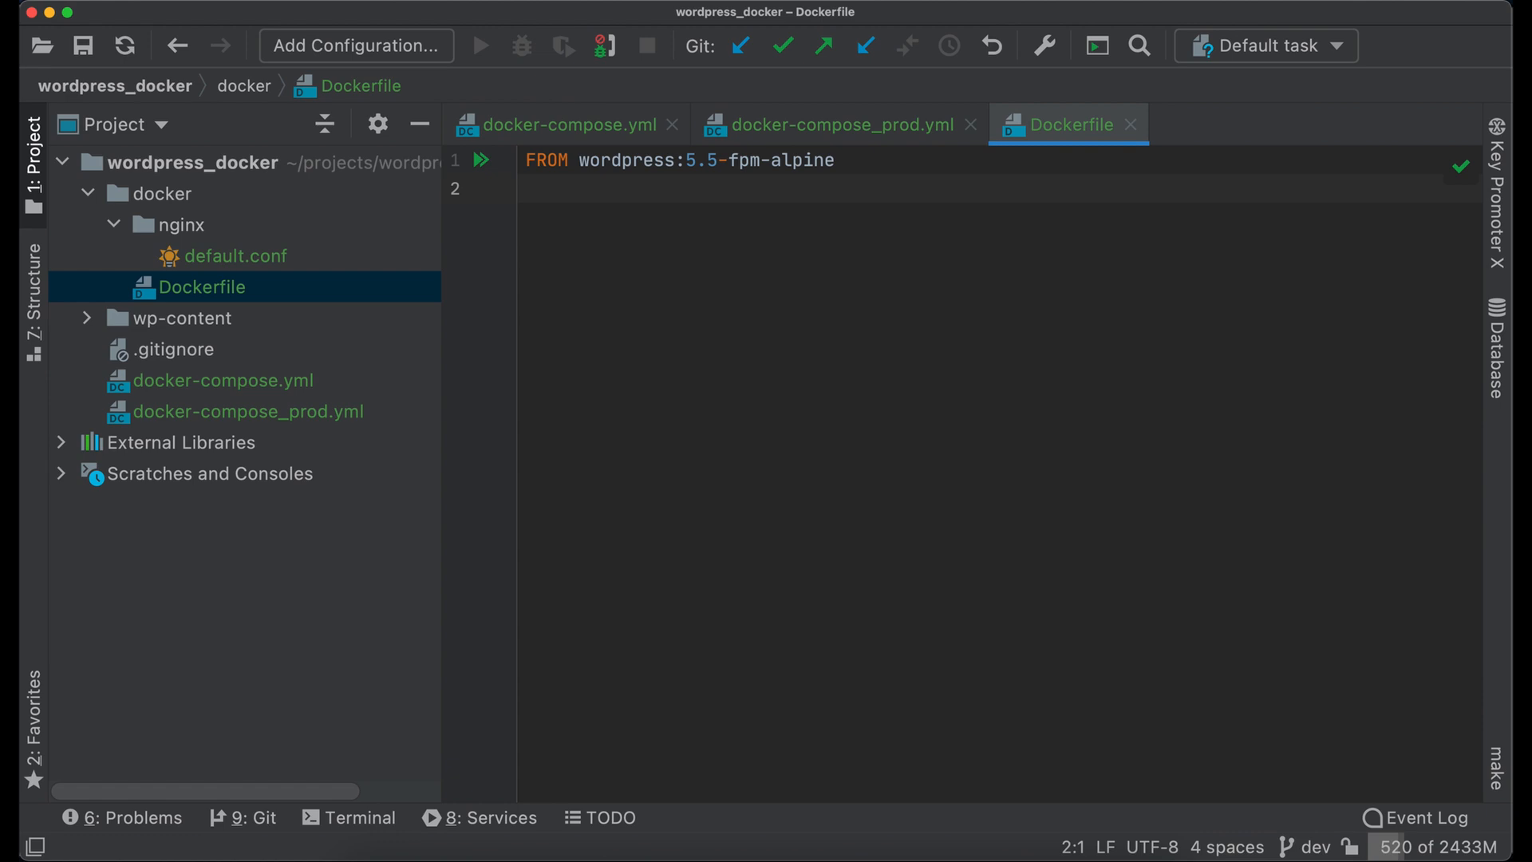
type("COPY ./wp-content /var/www/html/wp-content")
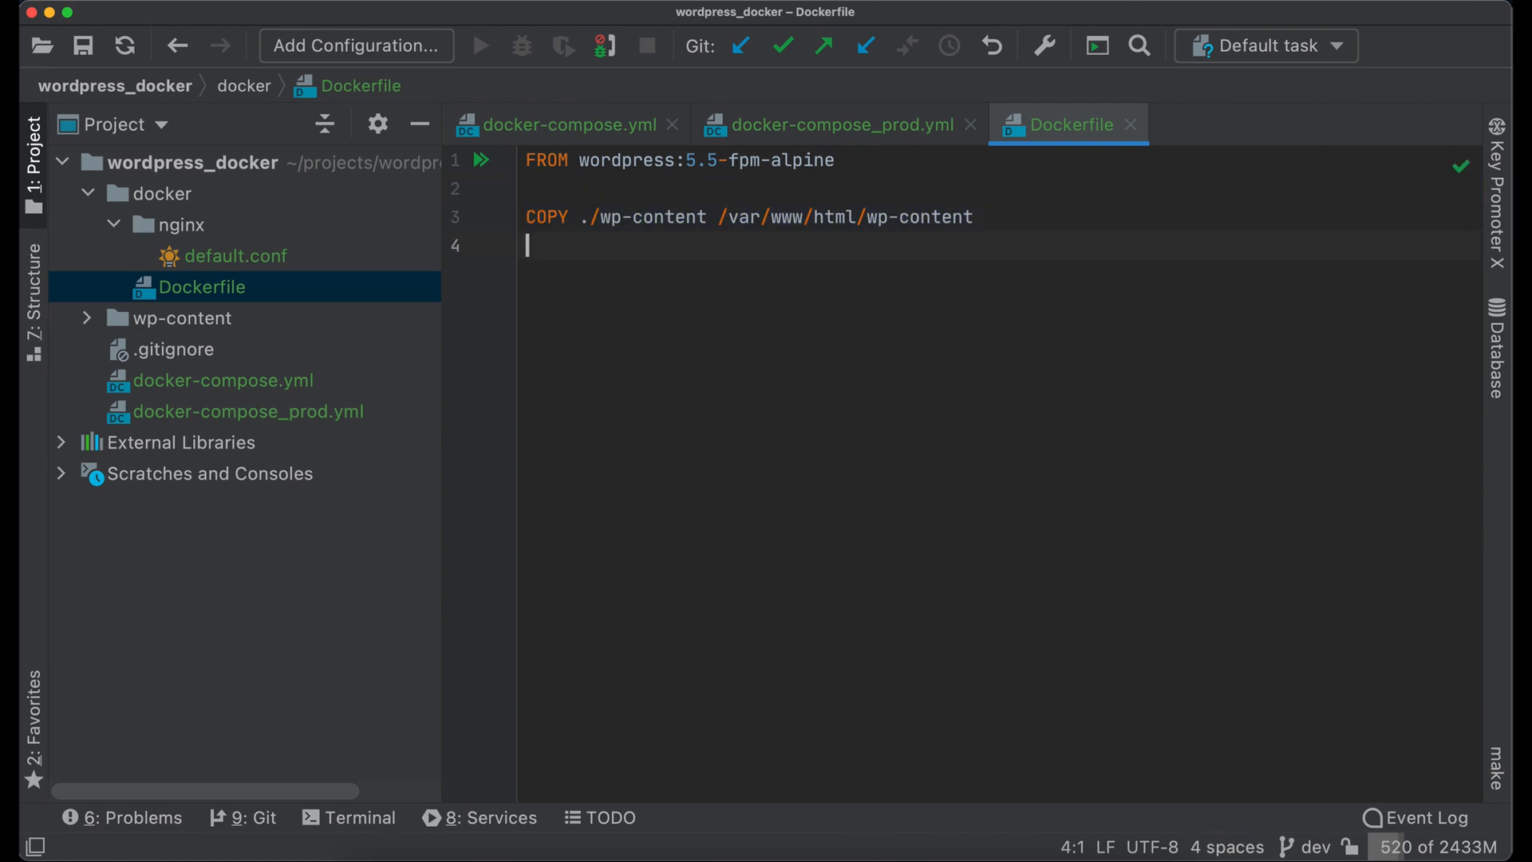
type("RUN chmod -R 755 /var/www/html/")
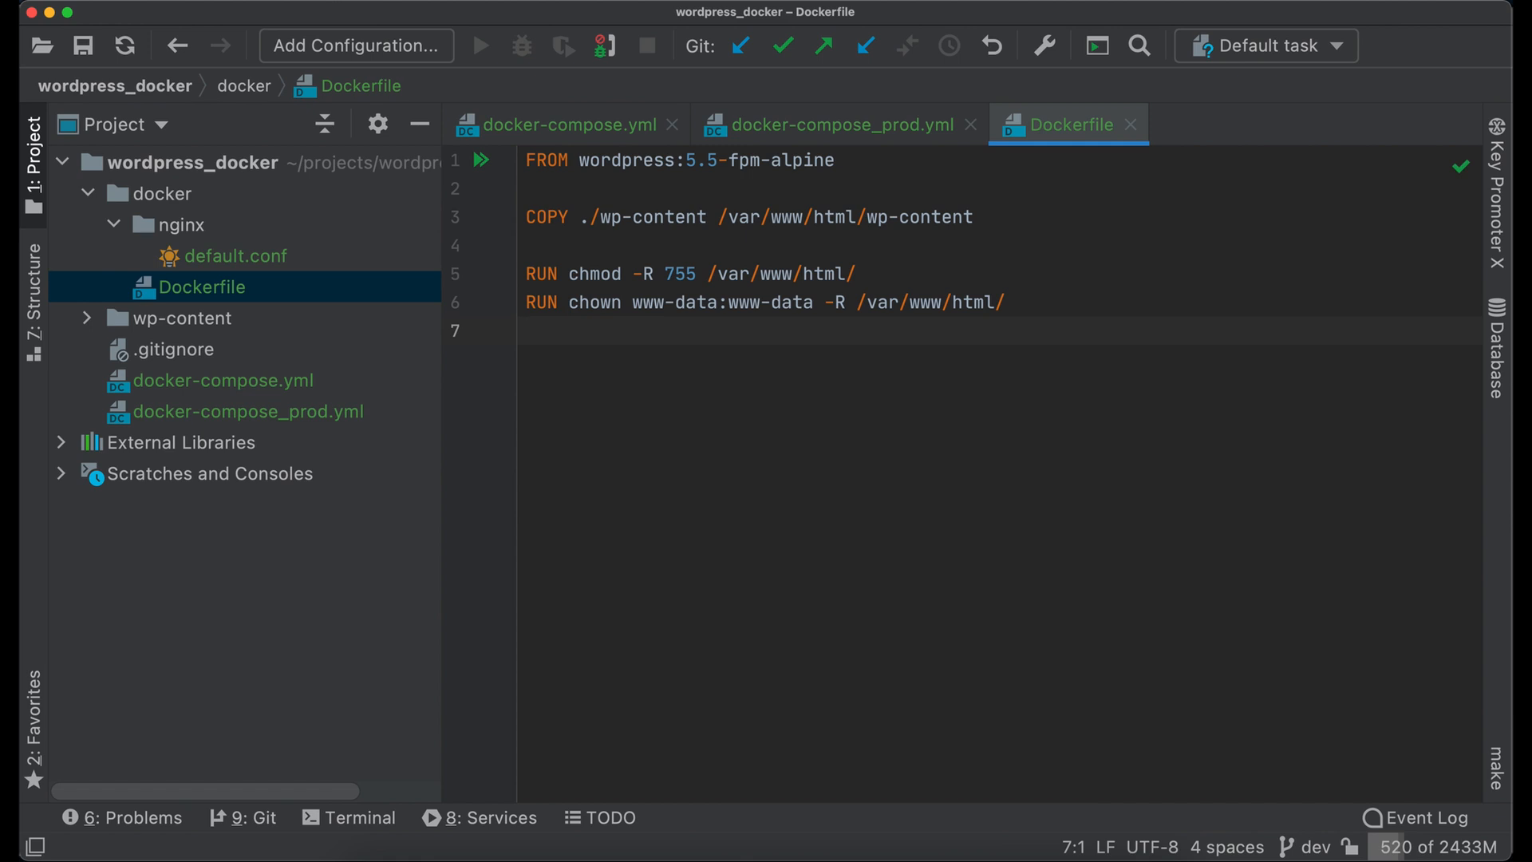
type("VOLUME /var/www/html")
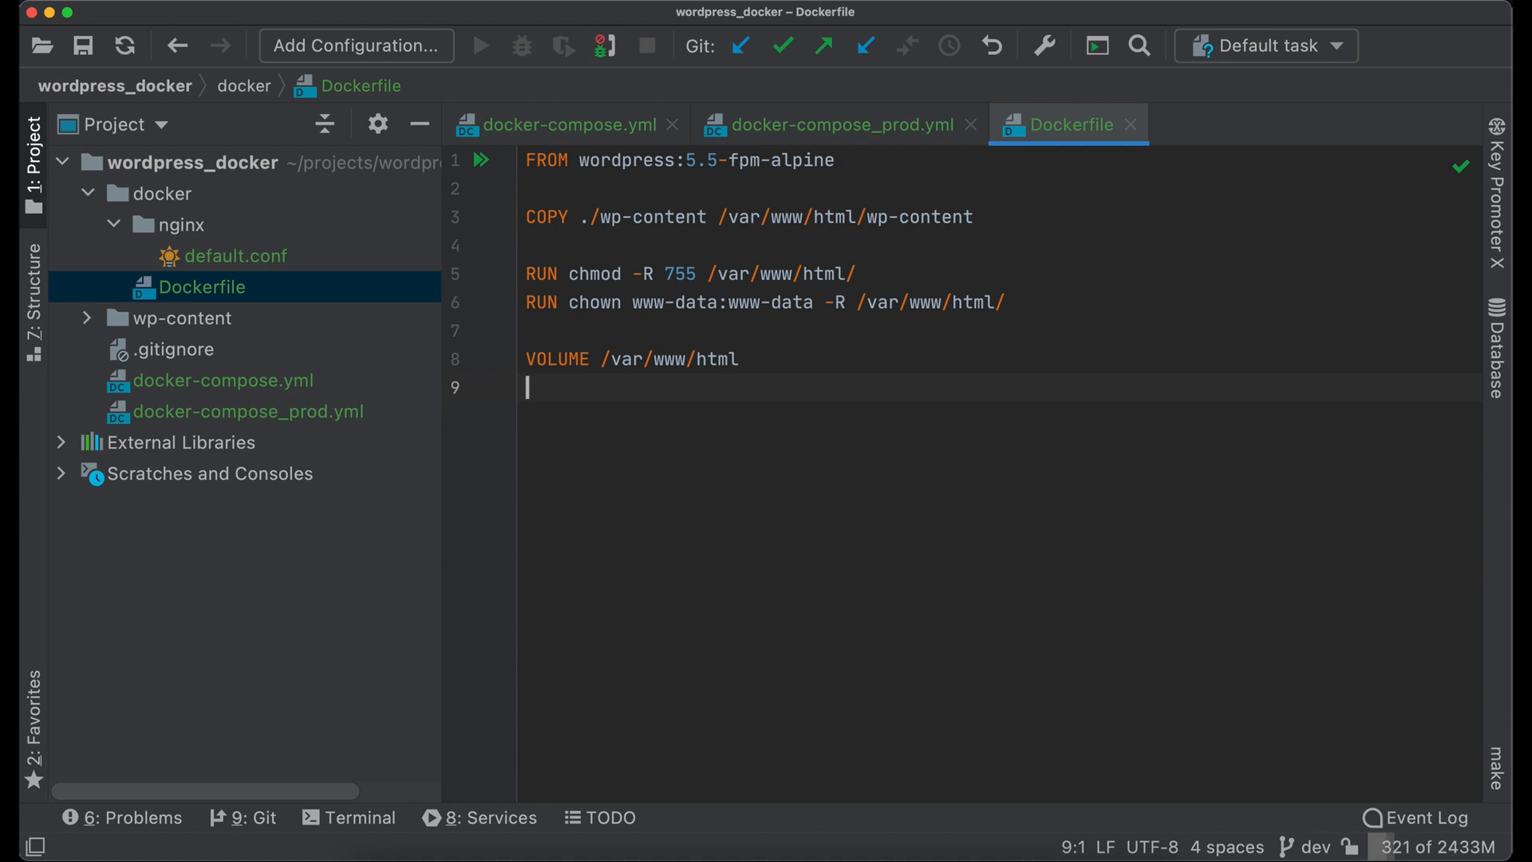
Make prod wordpress build from the Dockerfile with FORCE_SSL_ADMIN, and publish dev db port '3306:3306'.
left_click(837, 125)
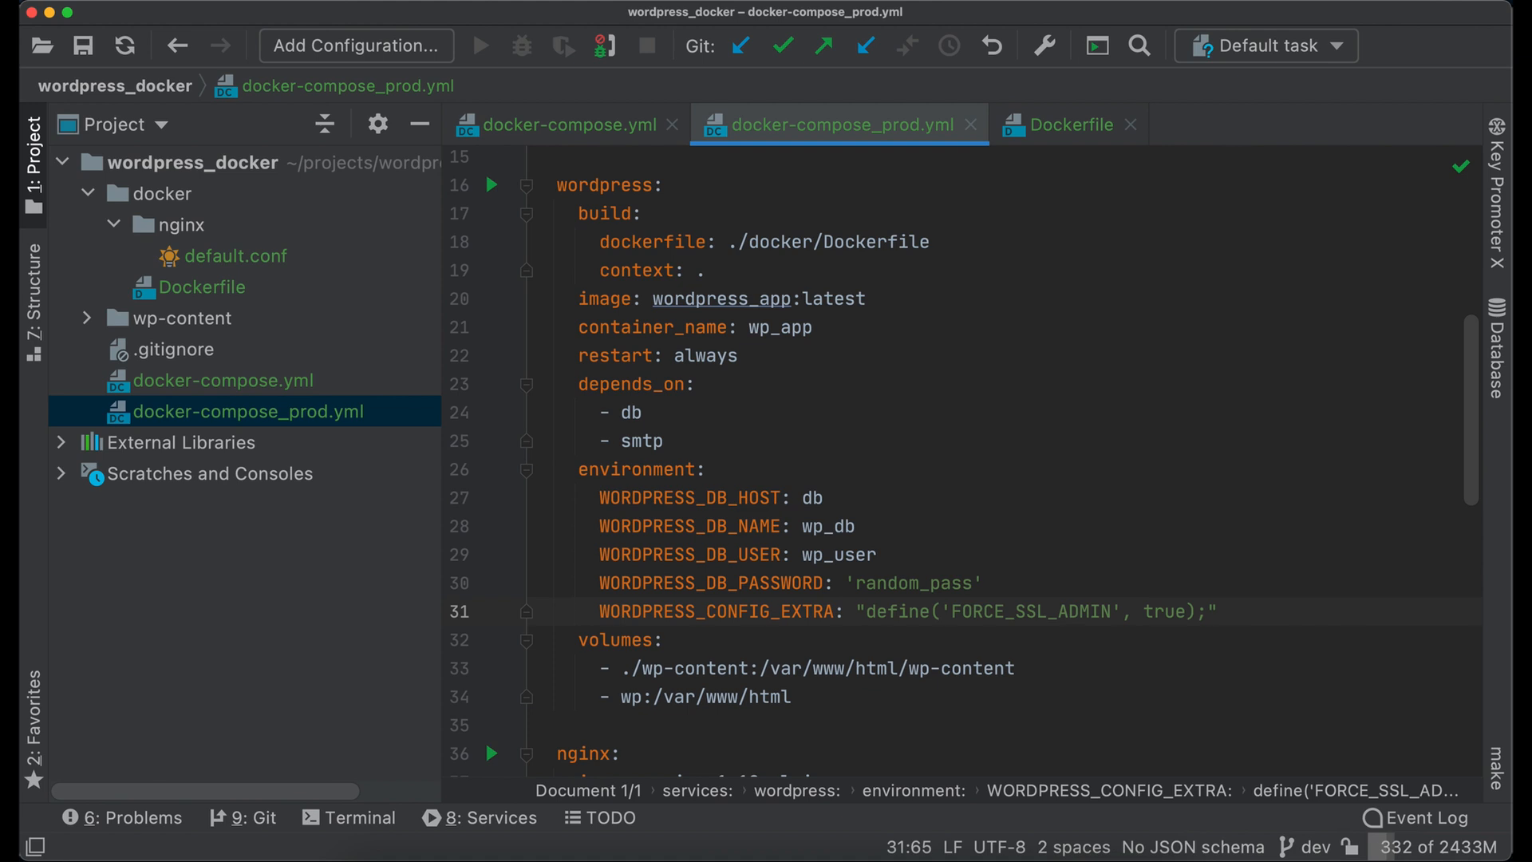
left_click(570, 124)
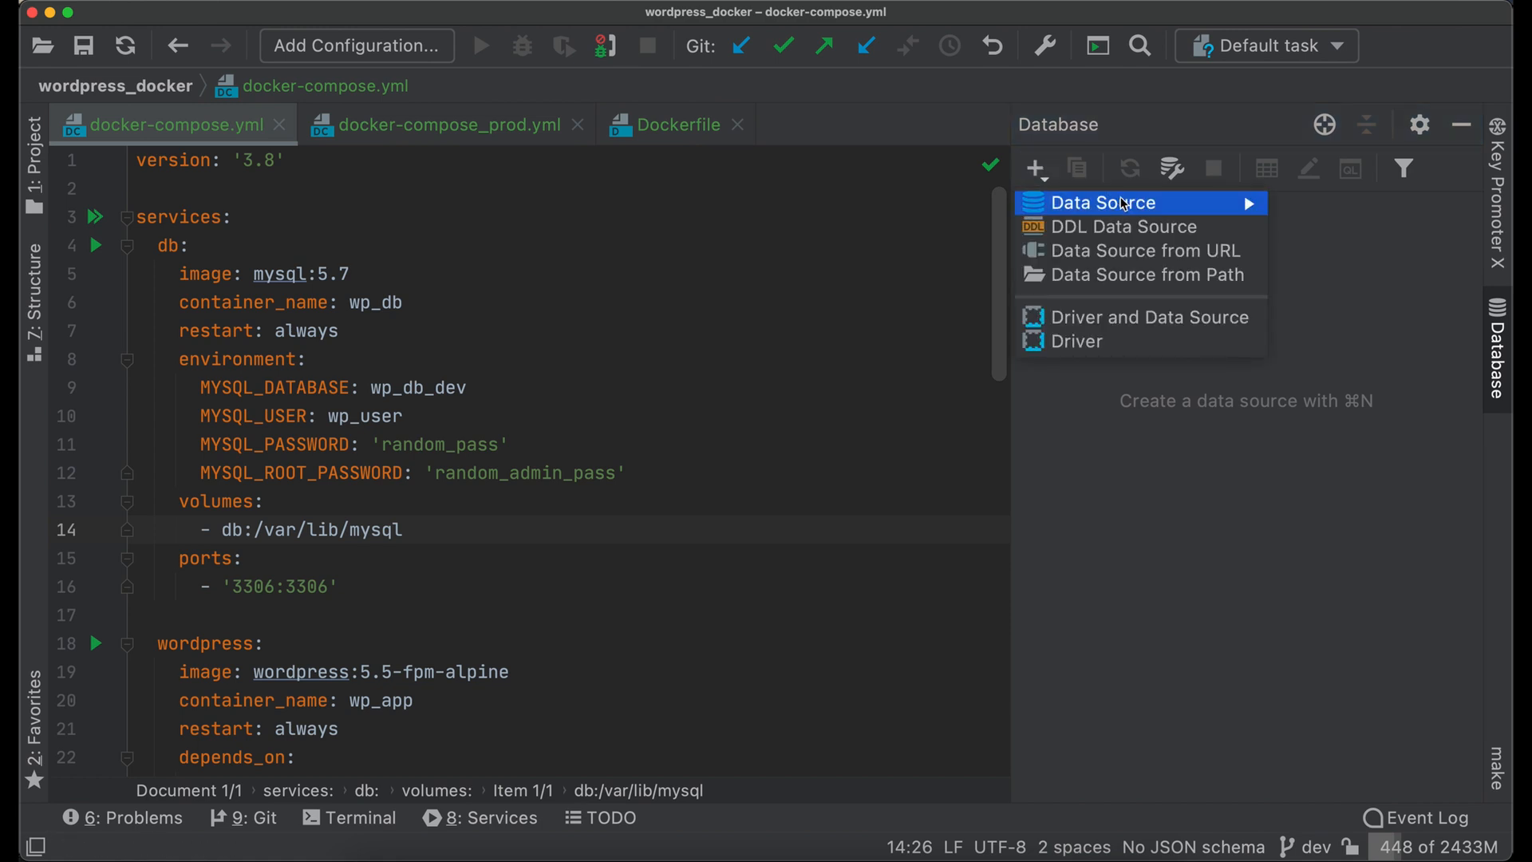
Connect a MySQL data source to wp_db_dev, then open wp_posts filtered to id=3.
left_click(1104, 202)
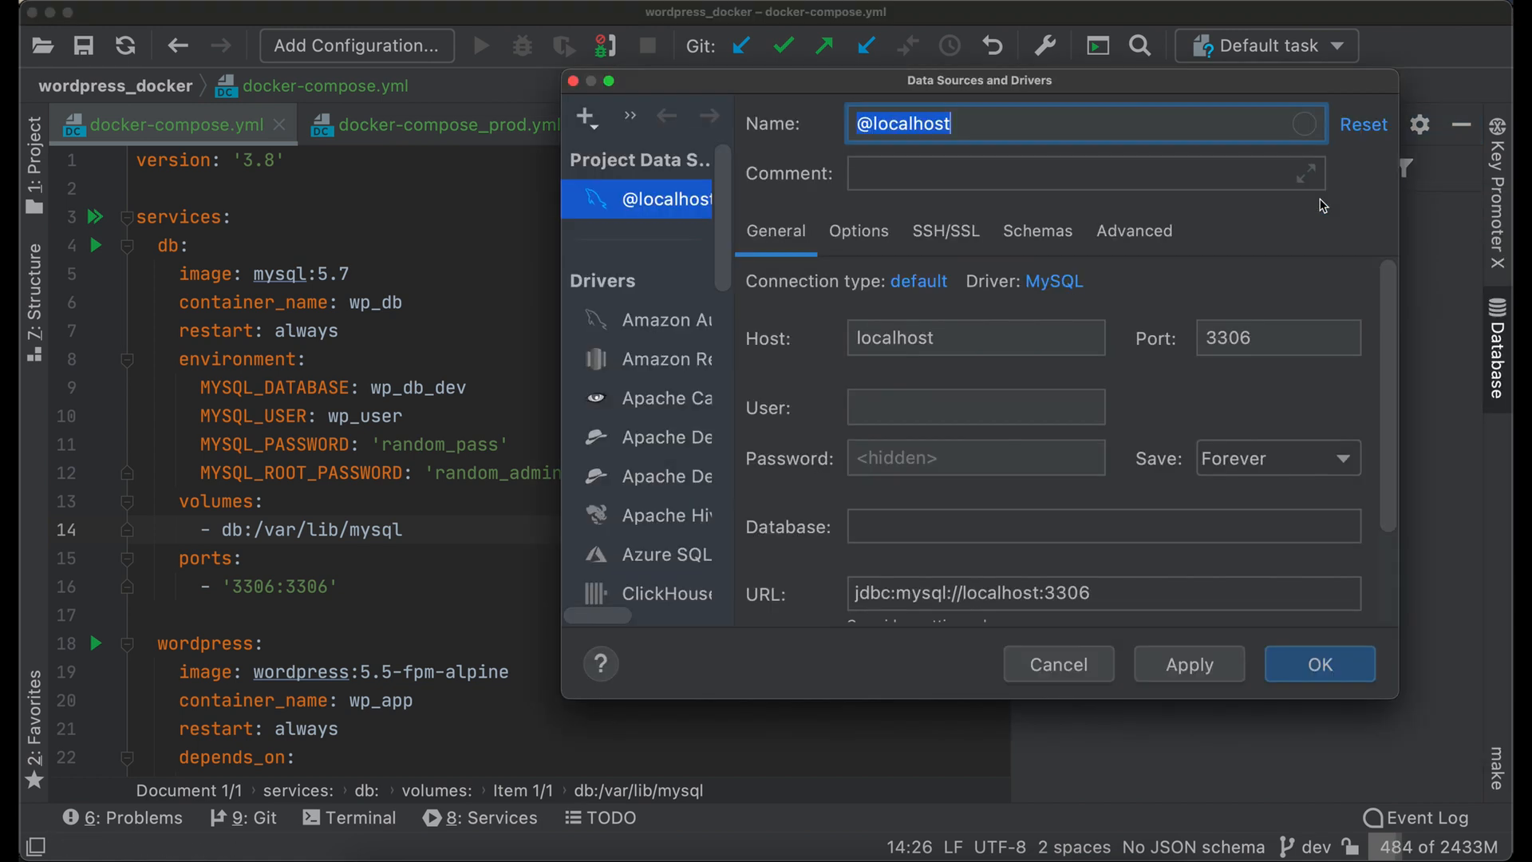
left_click(975, 407)
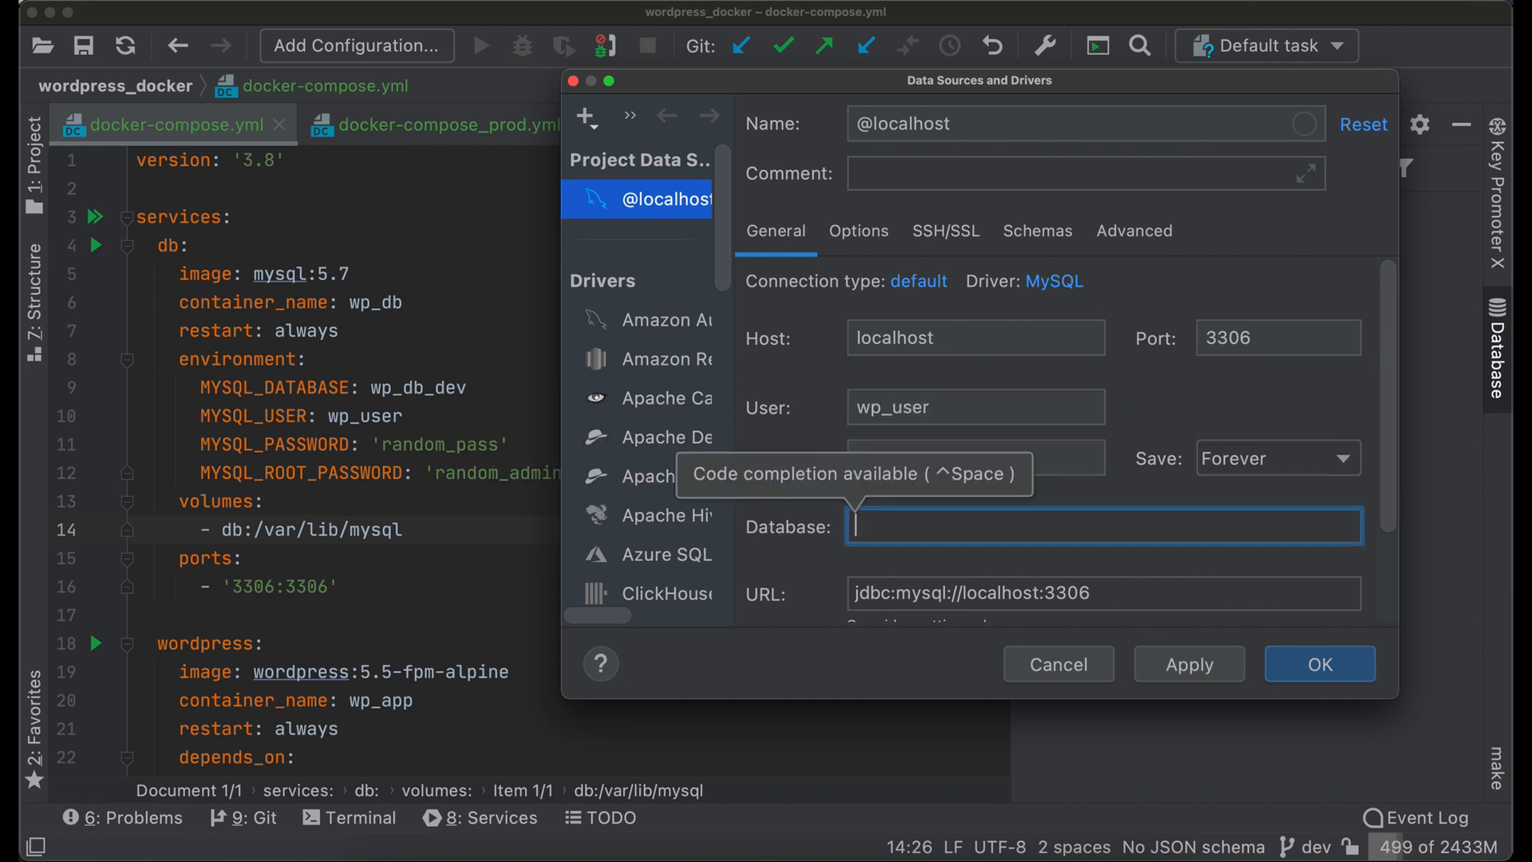
type("wp_db_dev")
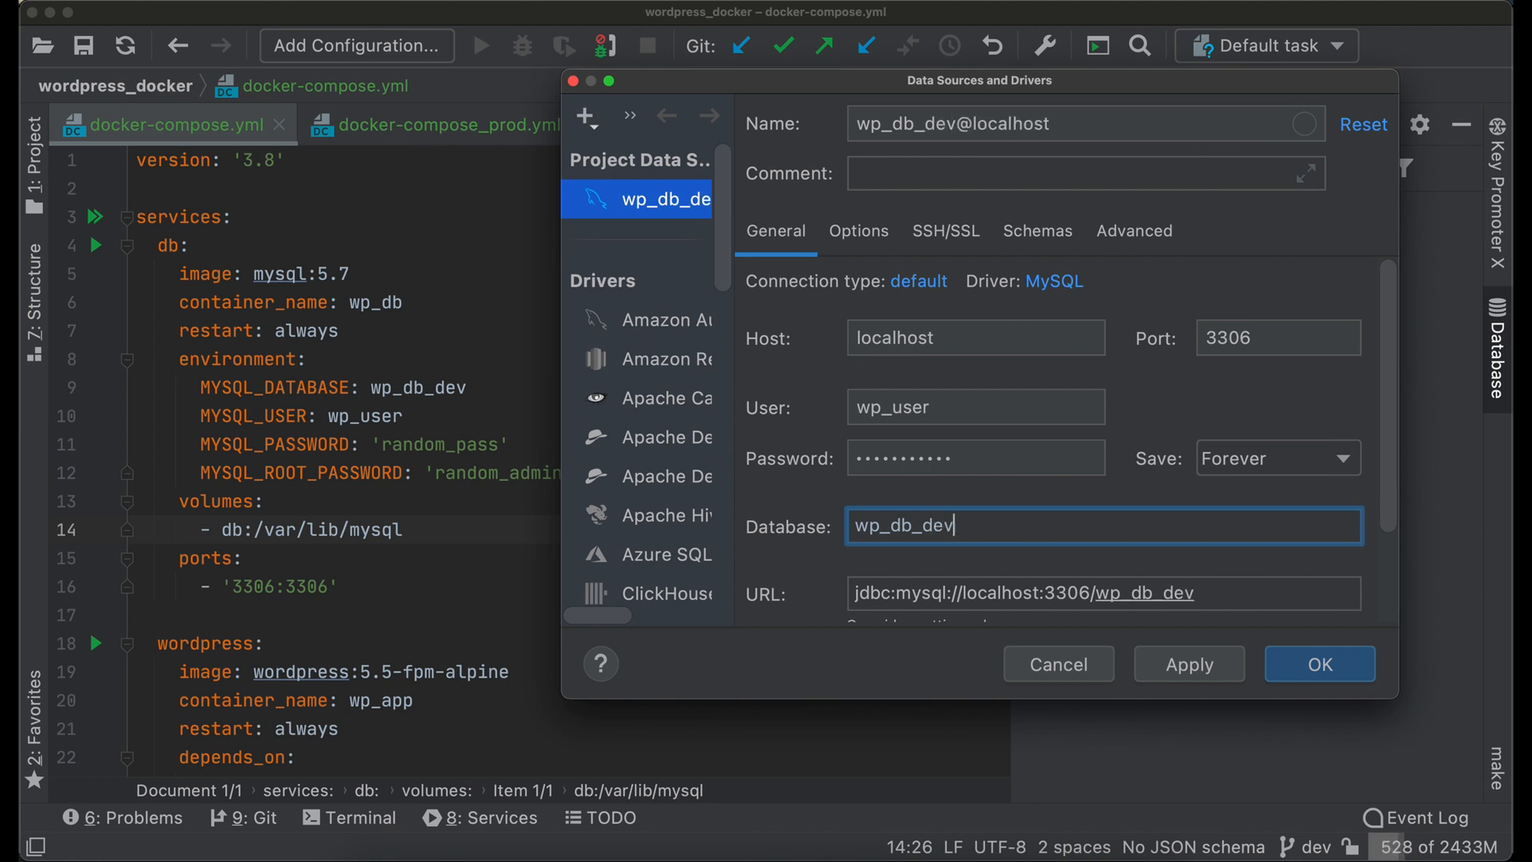
left_click(1318, 665)
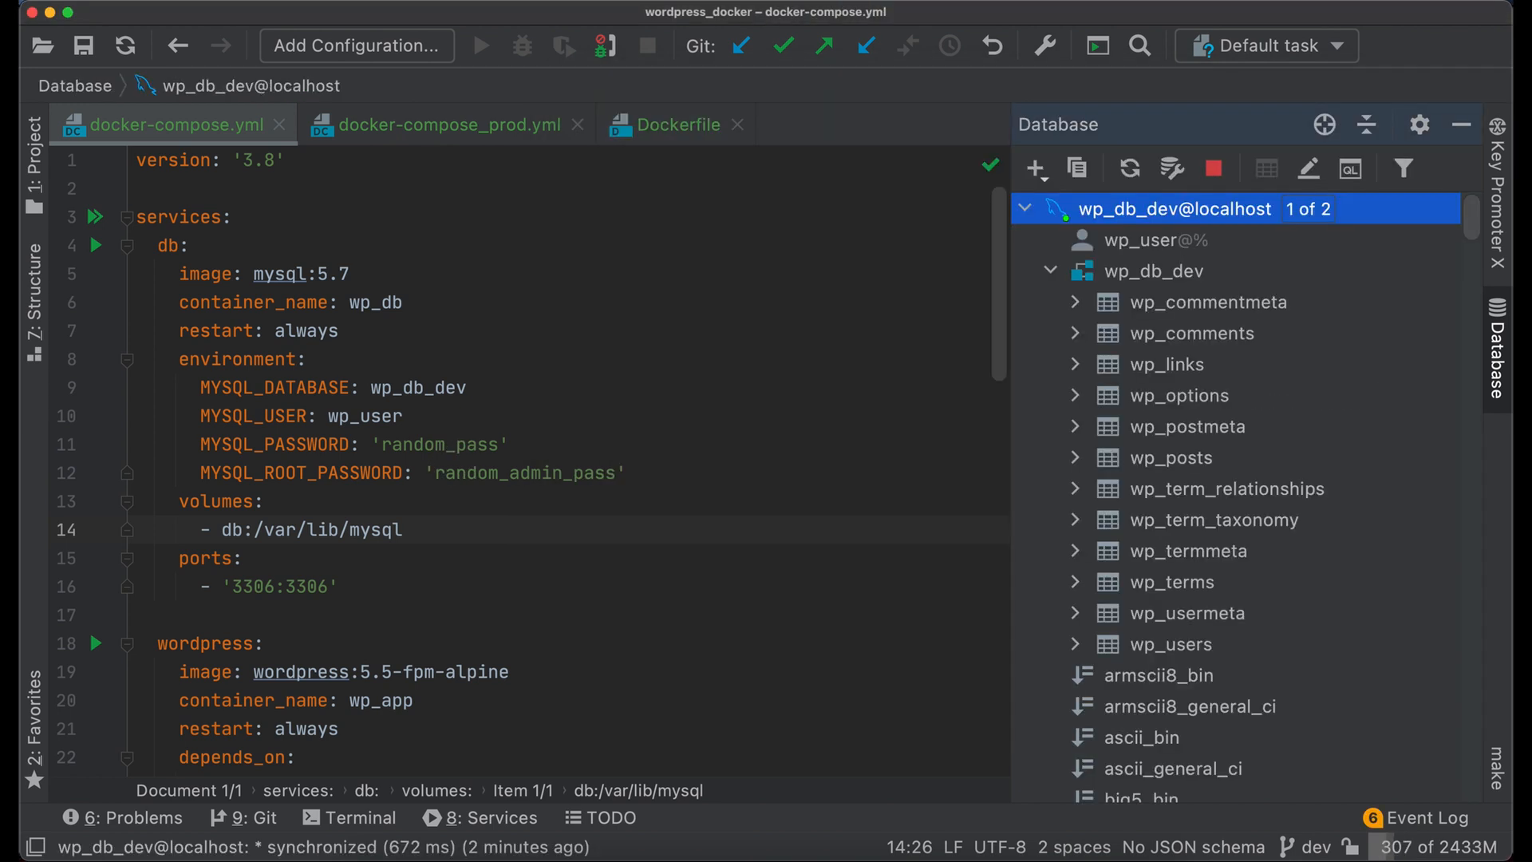
mouse_move(1272, 542)
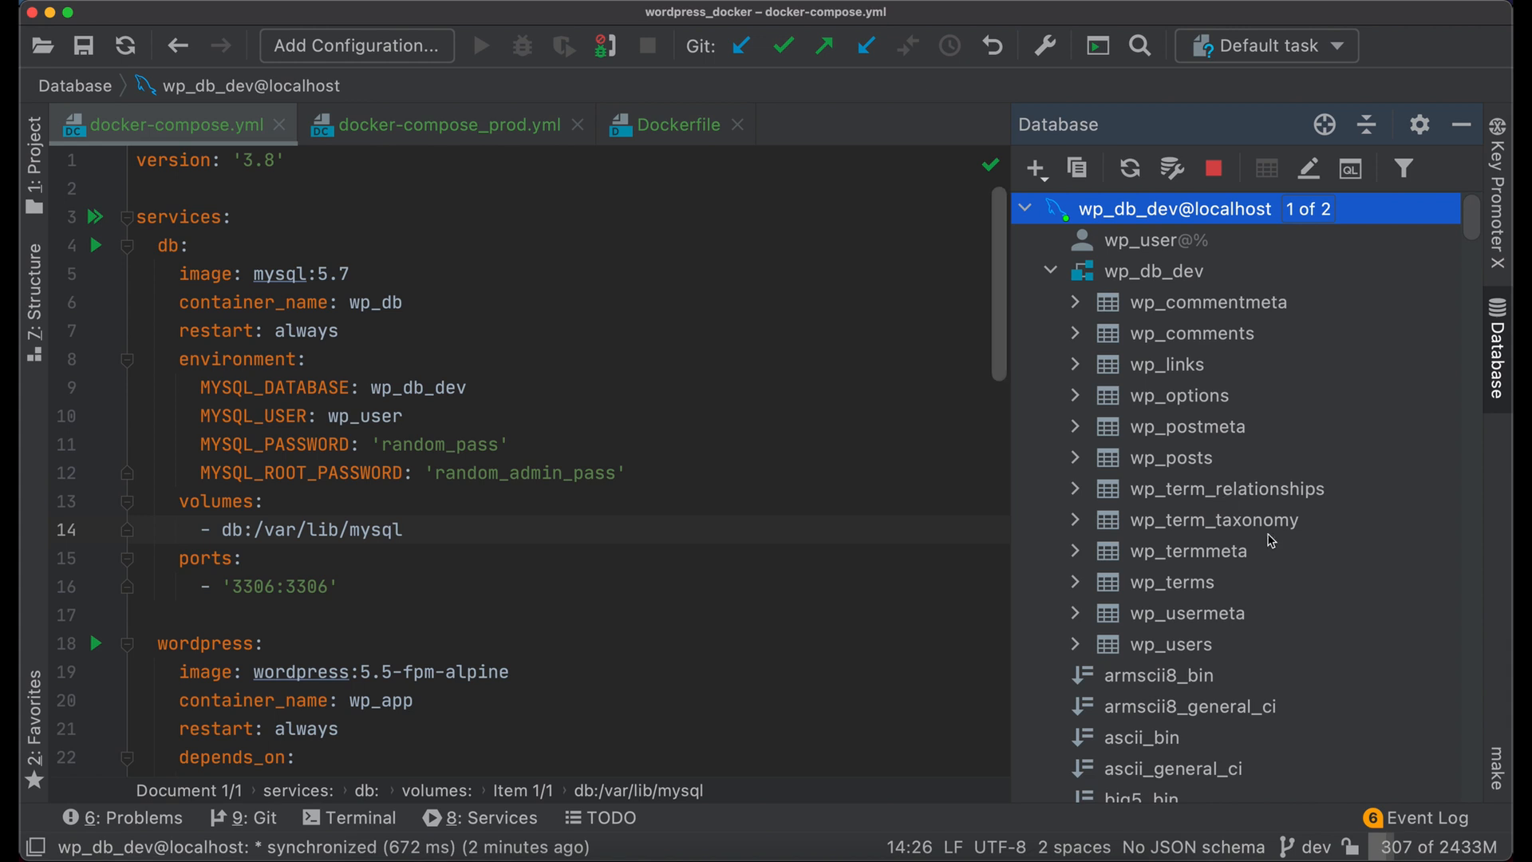
double_click(1189, 457)
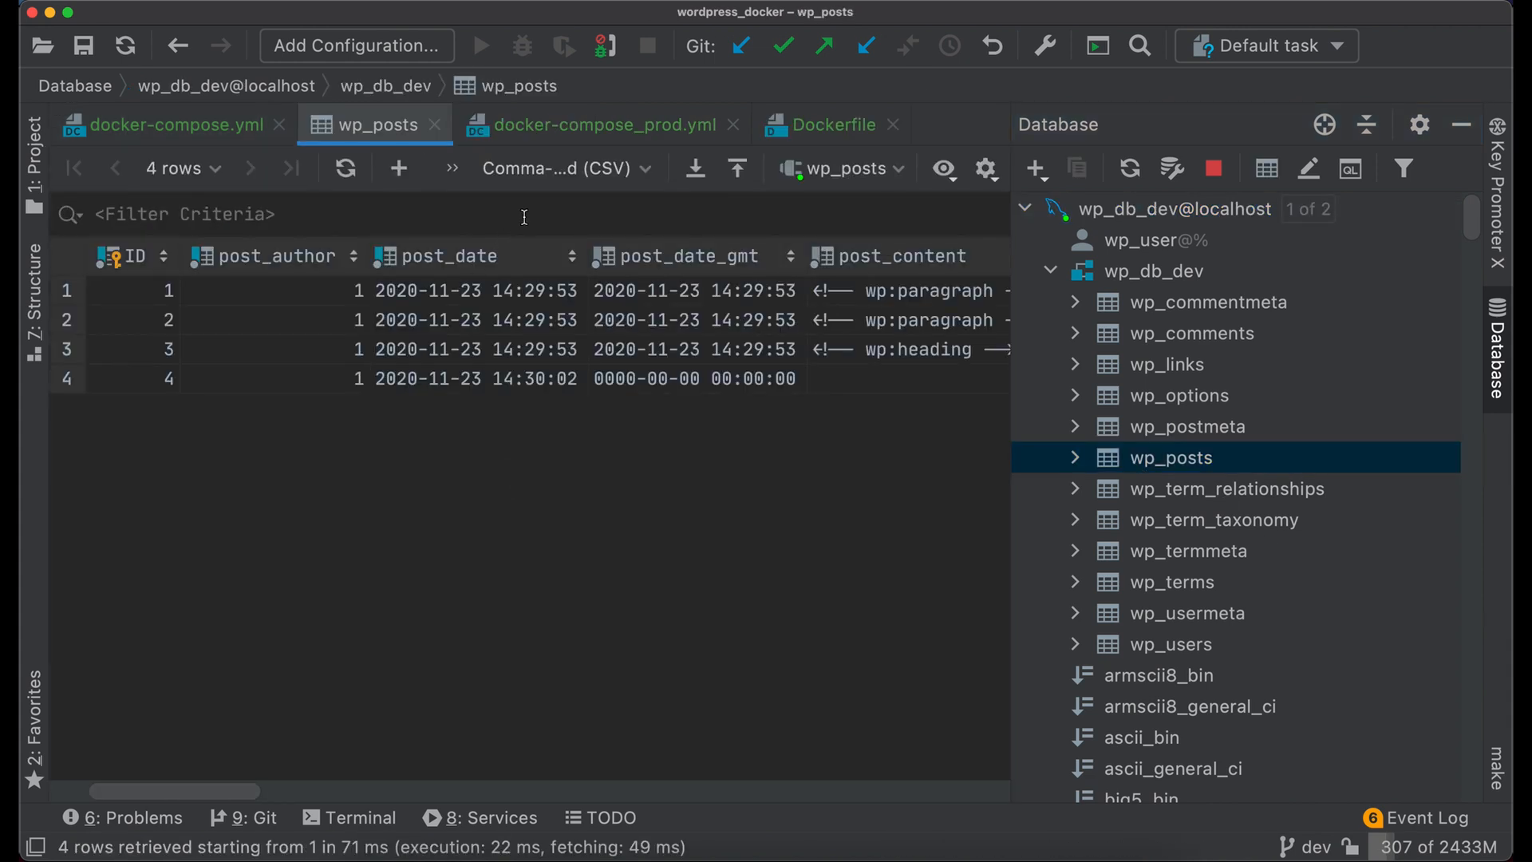
type("id=3")
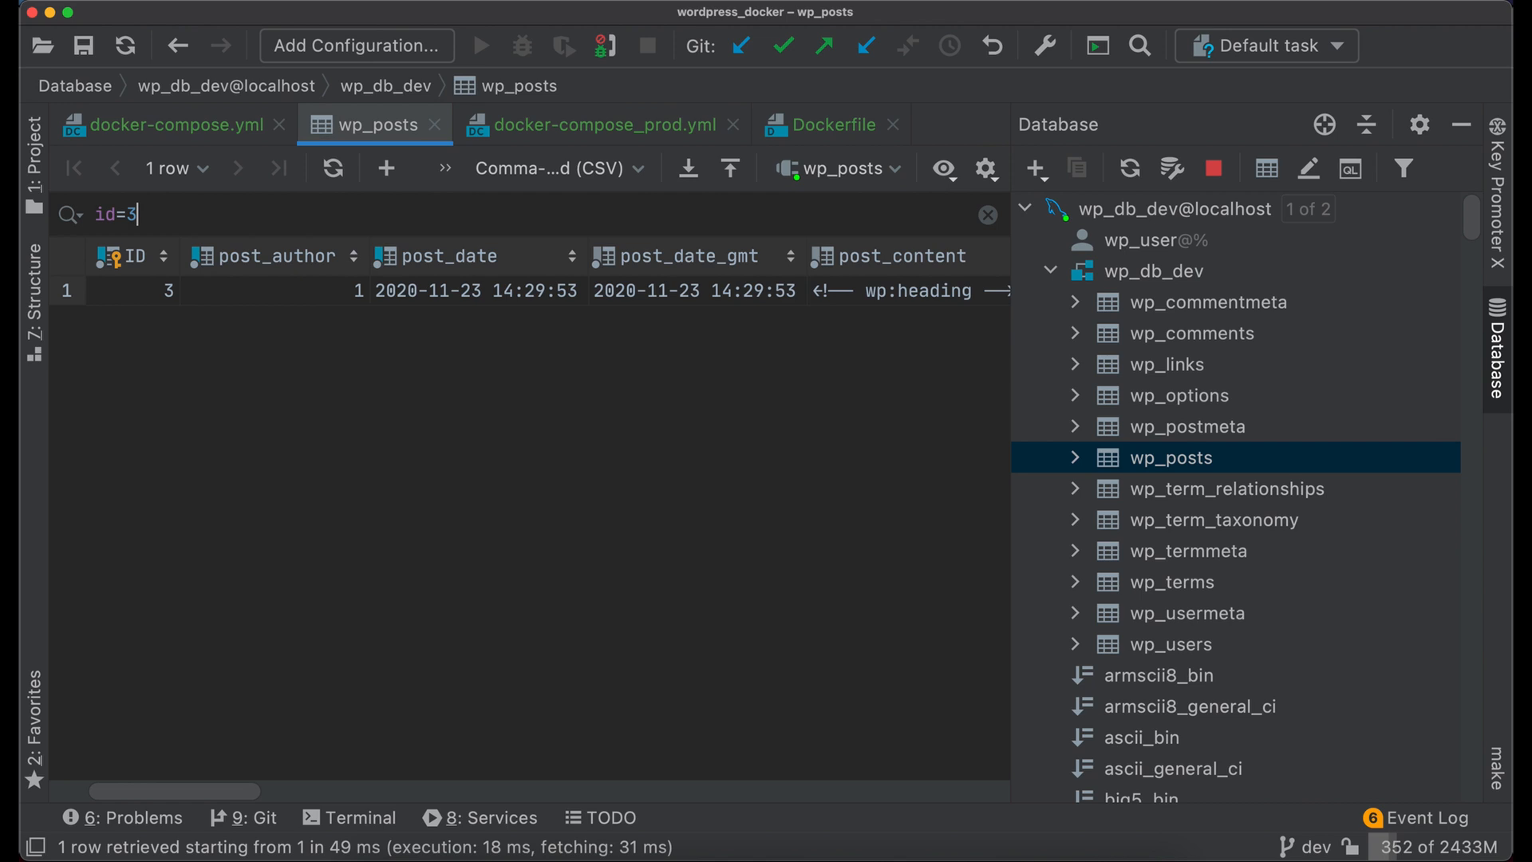